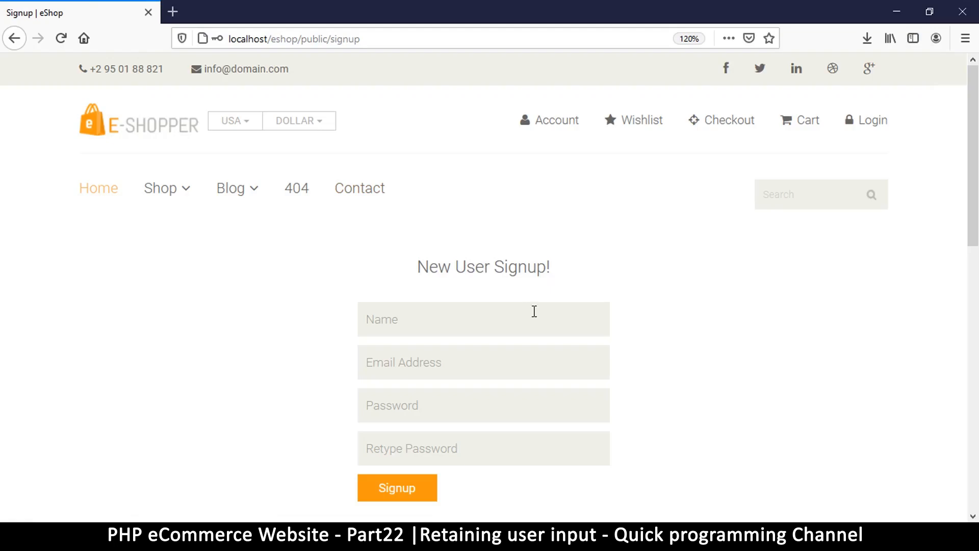
pyautogui.moveTo(424, 306)
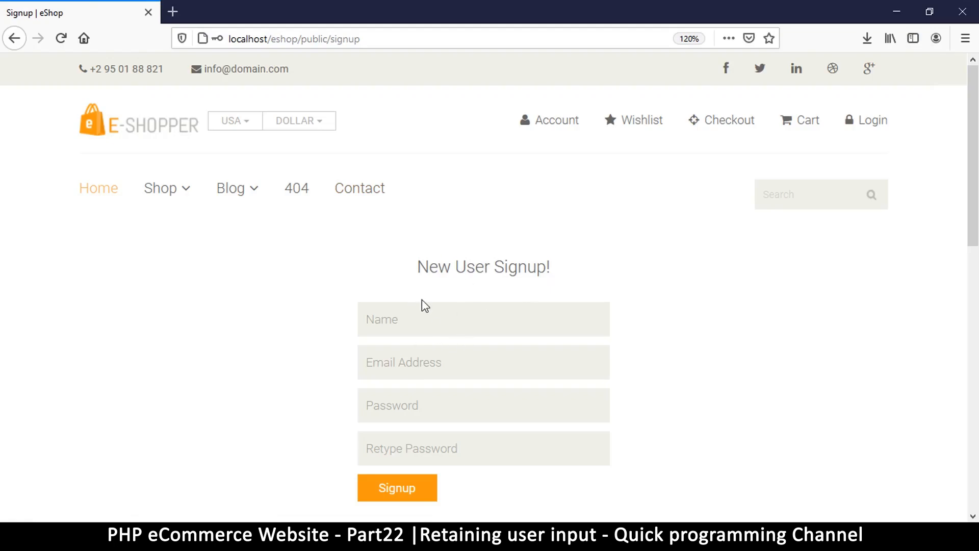
pyautogui.moveTo(499, 328)
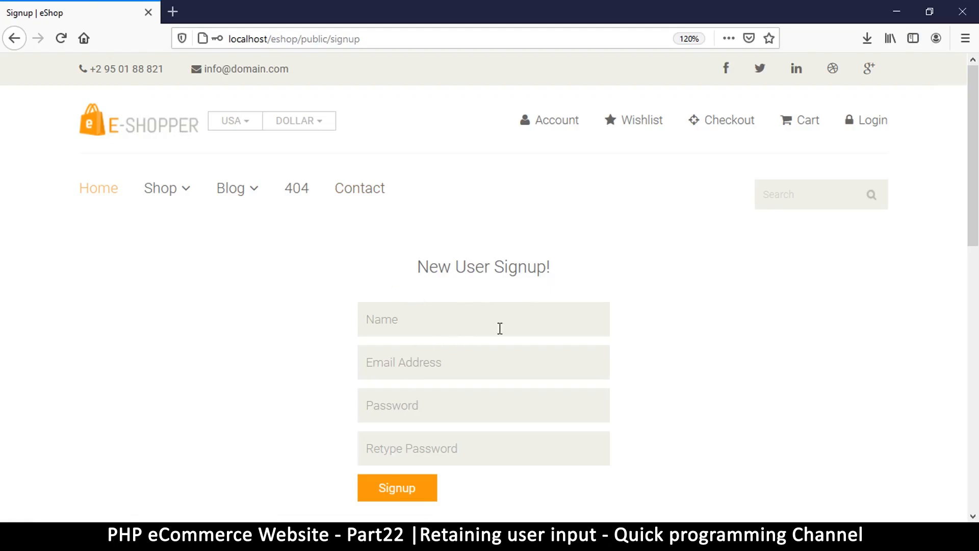
pyautogui.moveTo(439, 327)
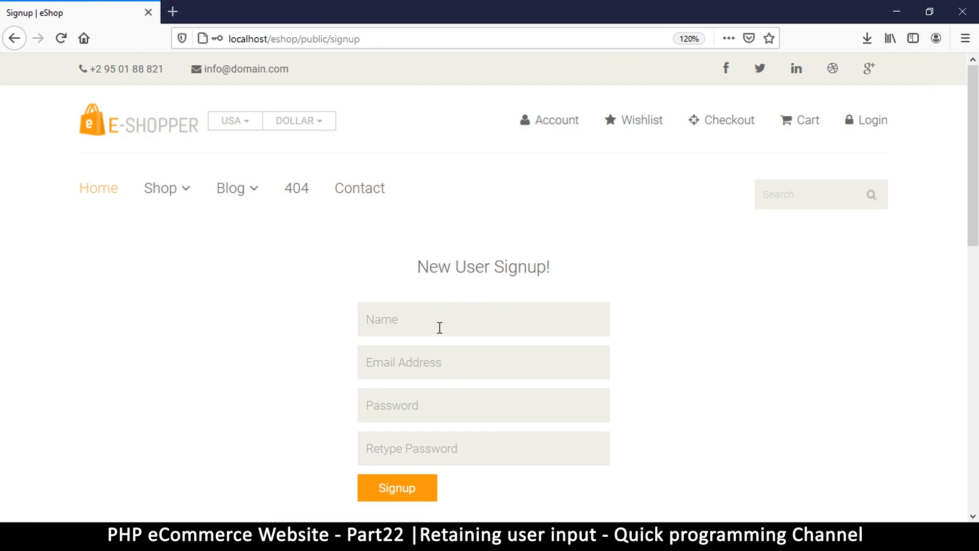
pyautogui.moveTo(416, 325)
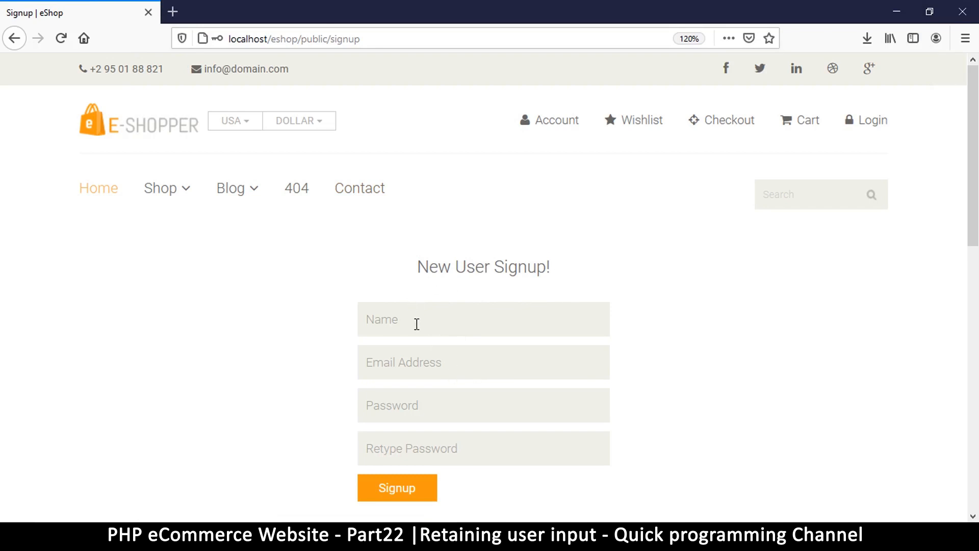
pyautogui.moveTo(440, 433)
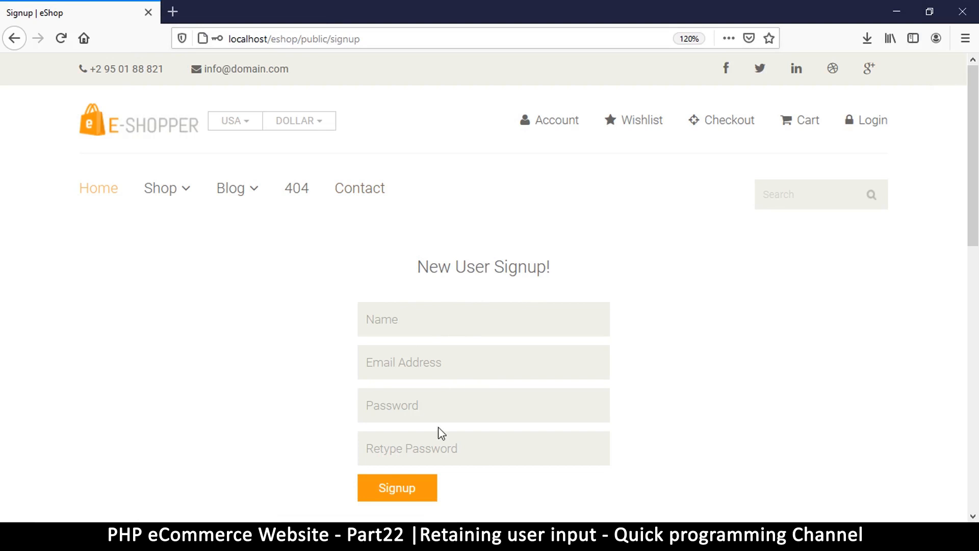
pyautogui.moveTo(453, 295)
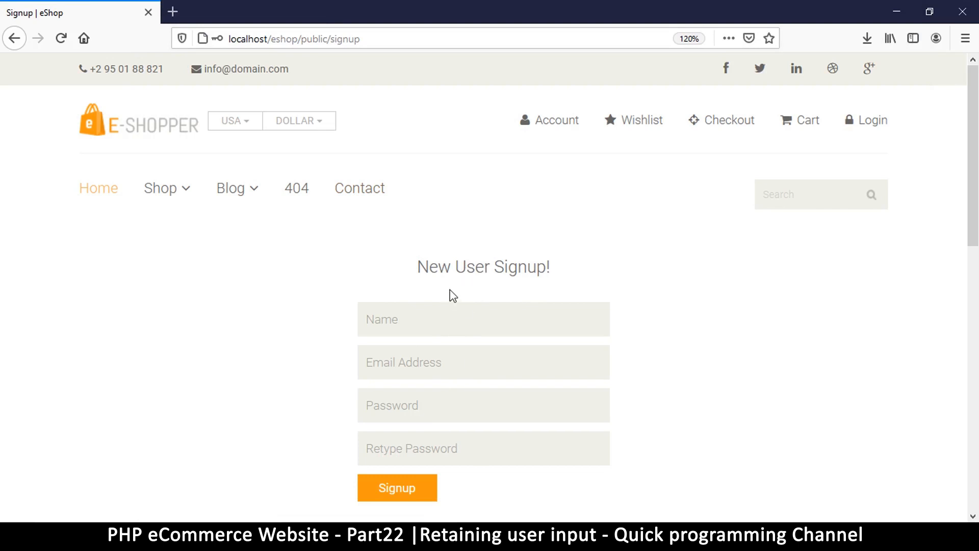
pyautogui.moveTo(346, 323)
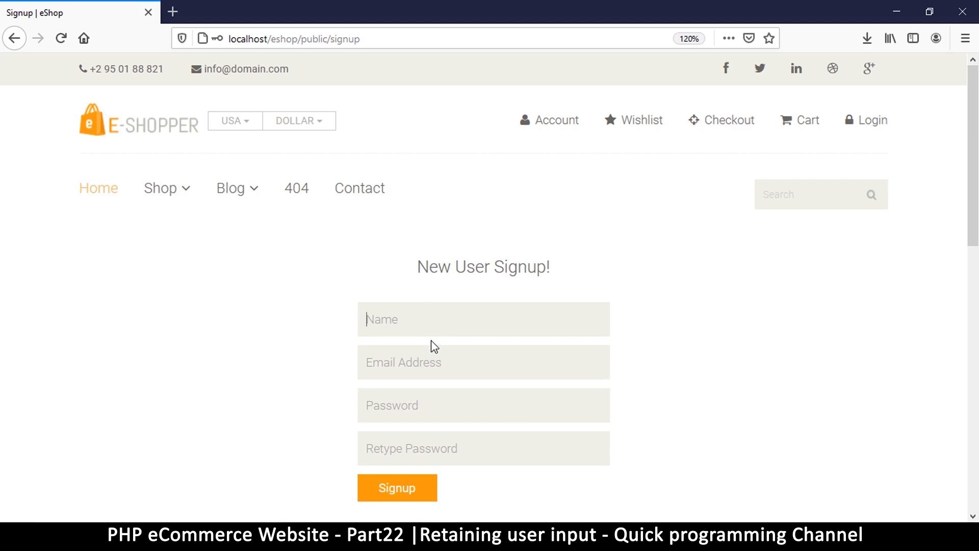
pyautogui.write('Mary')
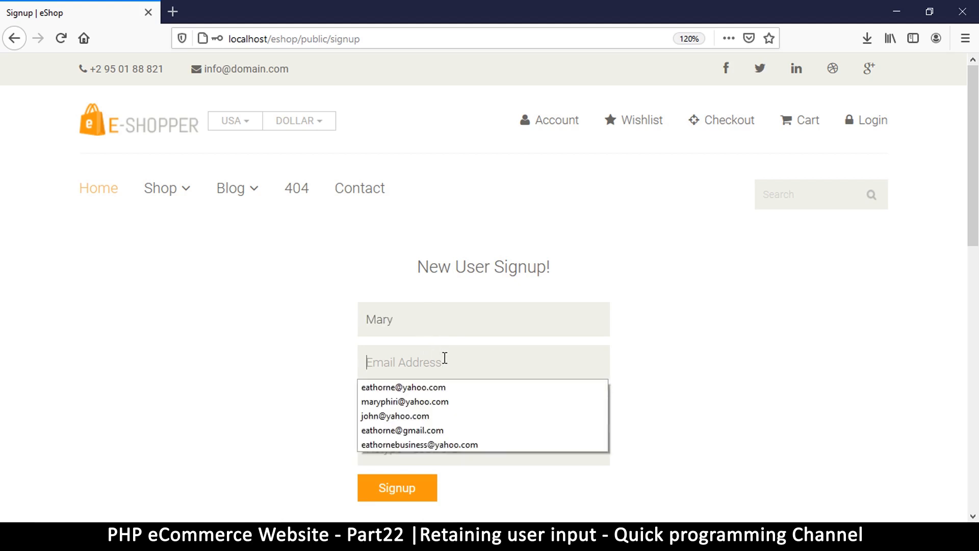
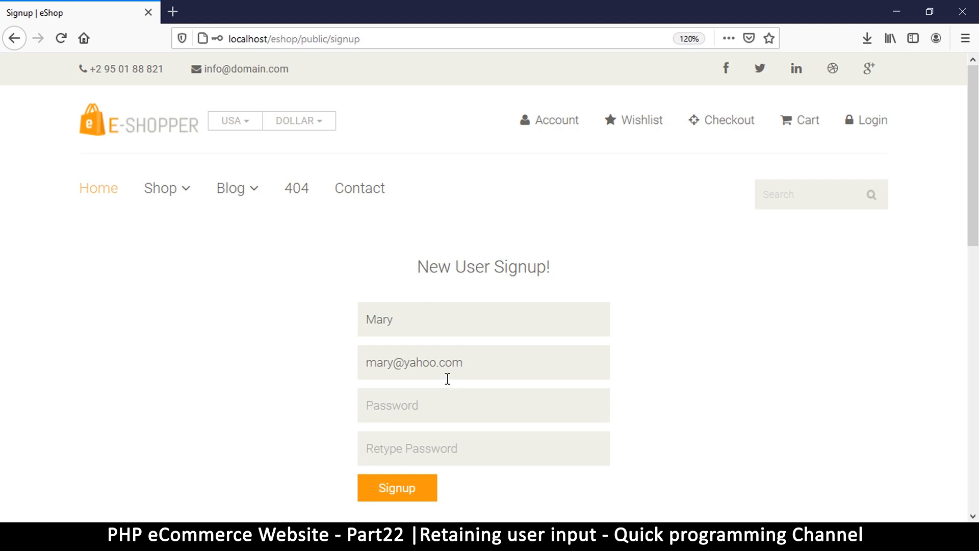
pyautogui.moveTo(445, 486)
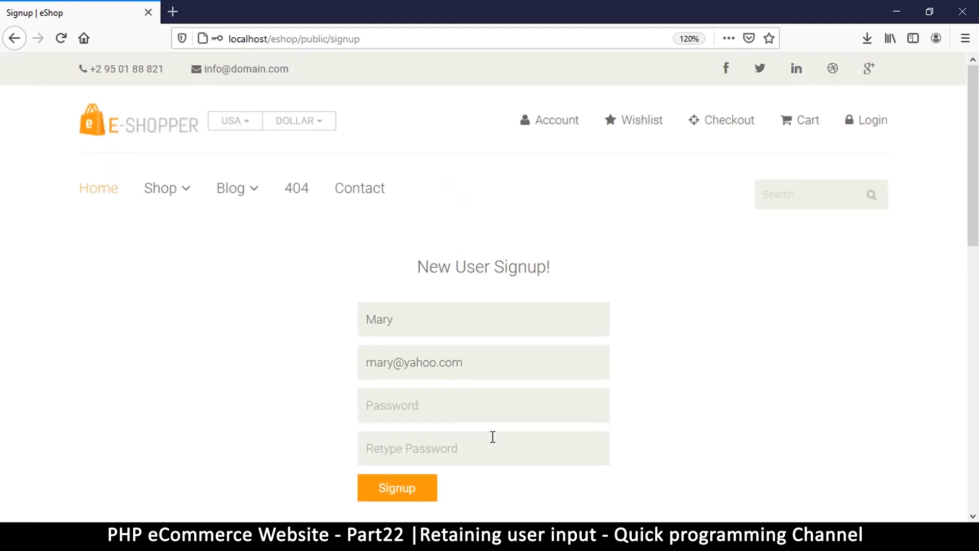
# Submit the signup form without a password and review the password-length error
pyautogui.click(397, 487)
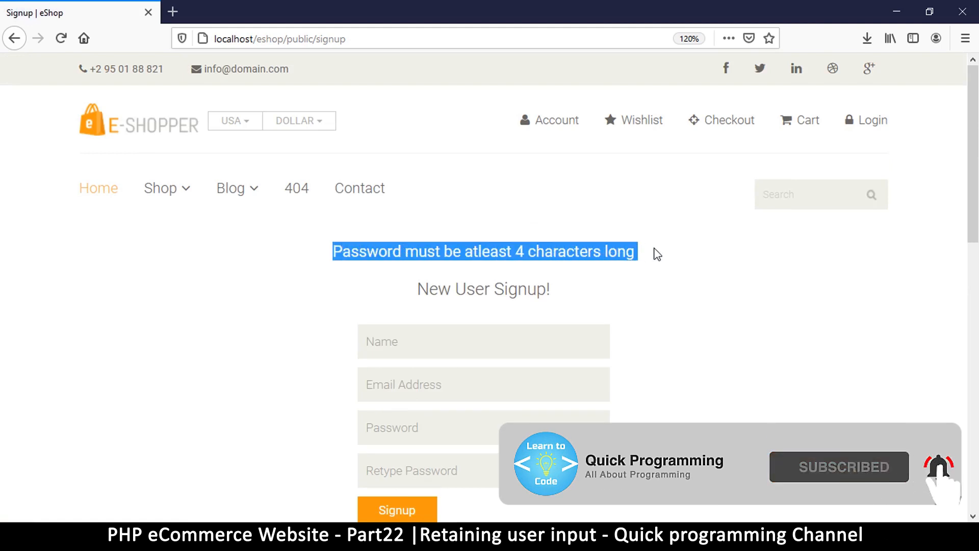
pyautogui.click(483, 342)
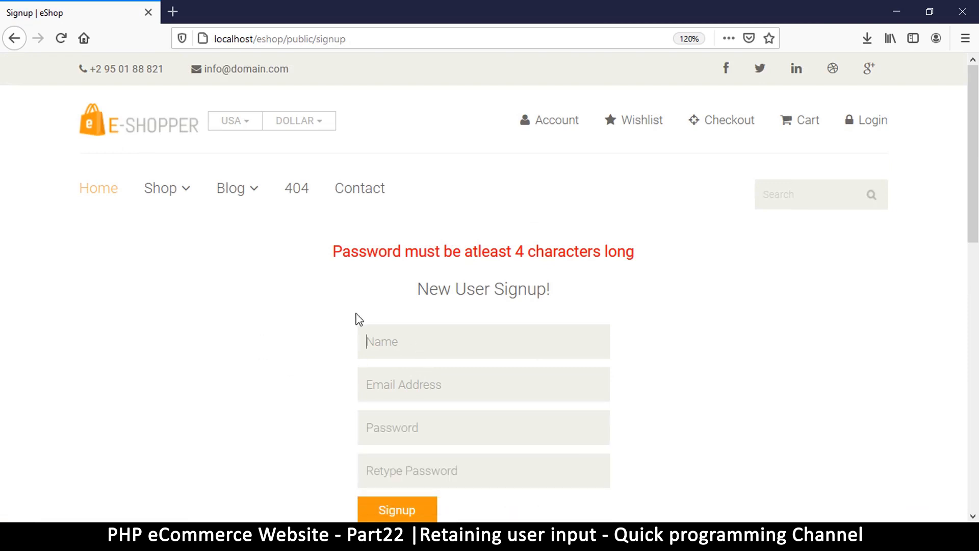
pyautogui.scroll(-3)
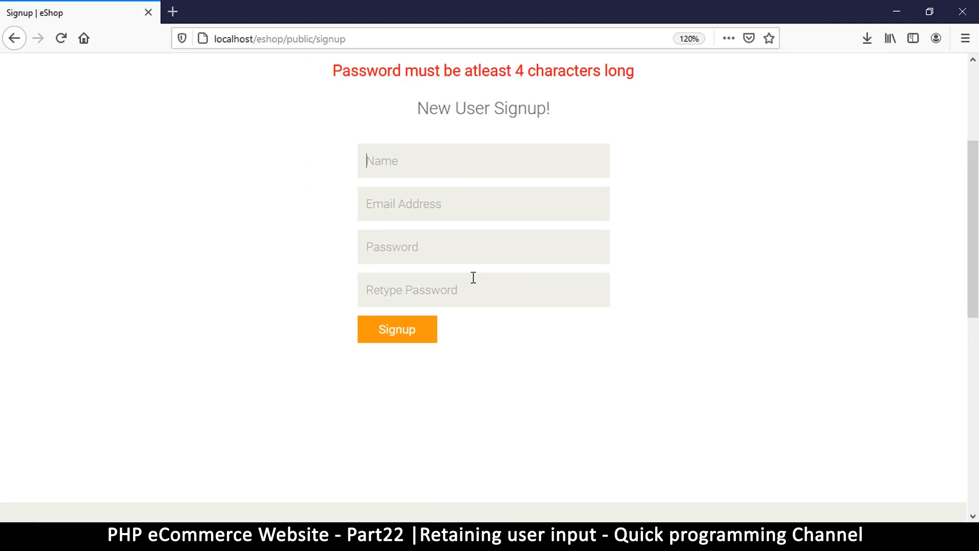
pyautogui.scroll(3)
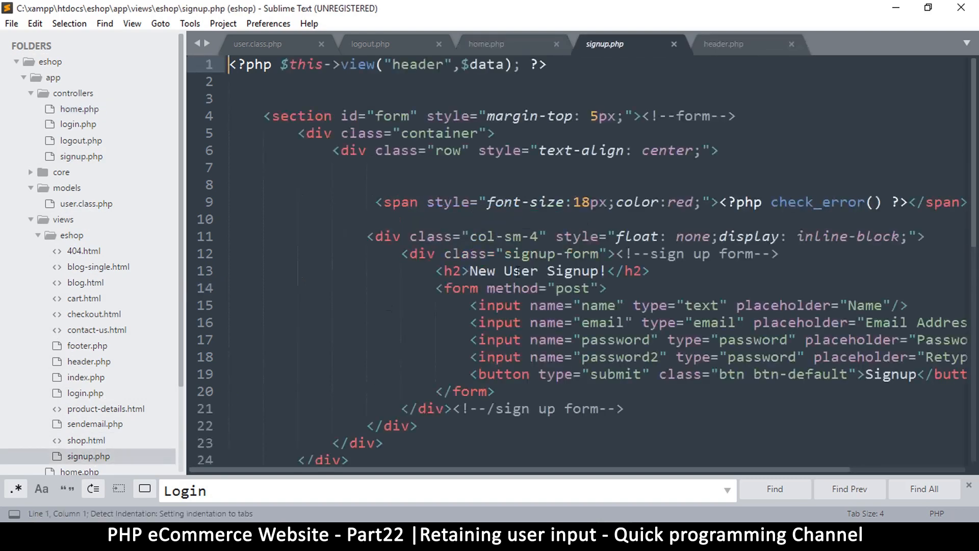
# Delete the empty line below the header include in signup.php and save the view
pyautogui.scroll(-3)
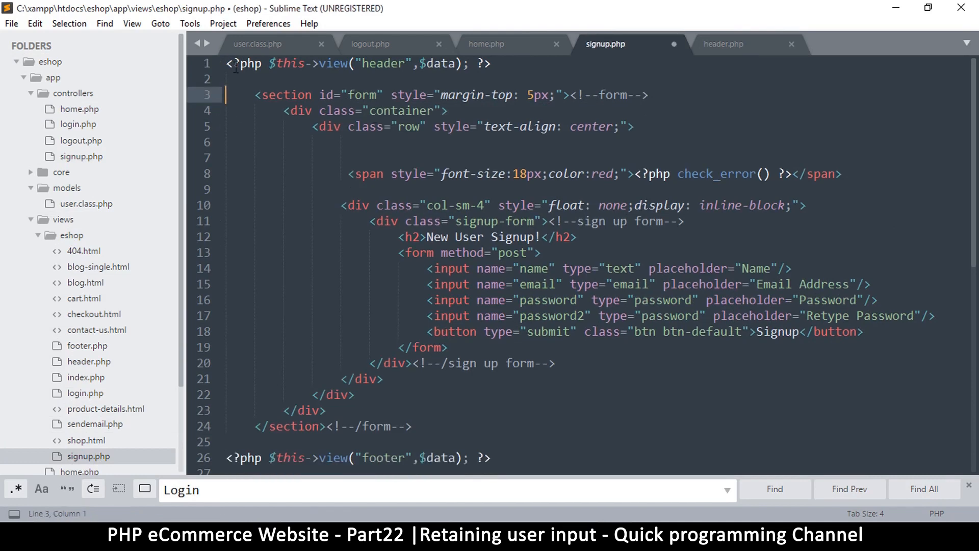
pyautogui.press('ctrl+a')
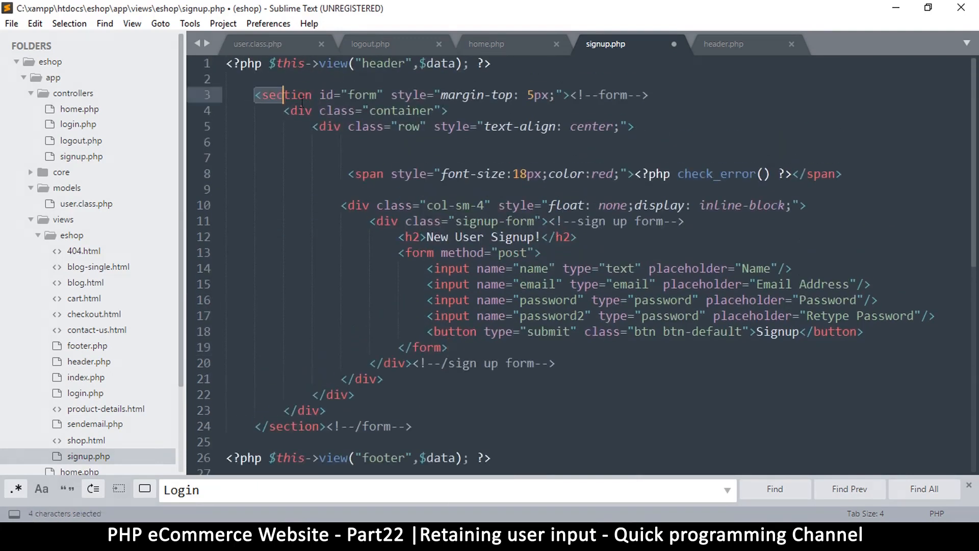
pyautogui.click(549, 284)
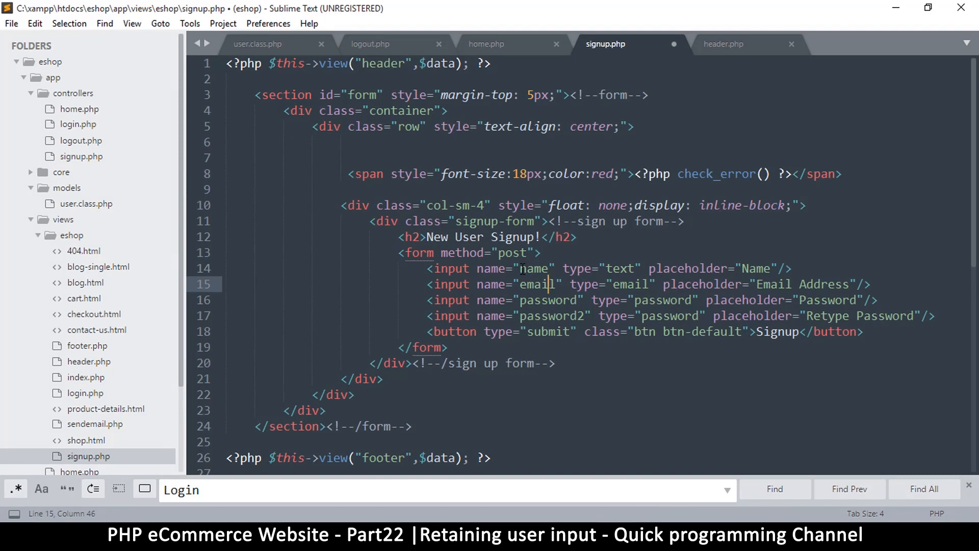
pyautogui.moveTo(587, 153)
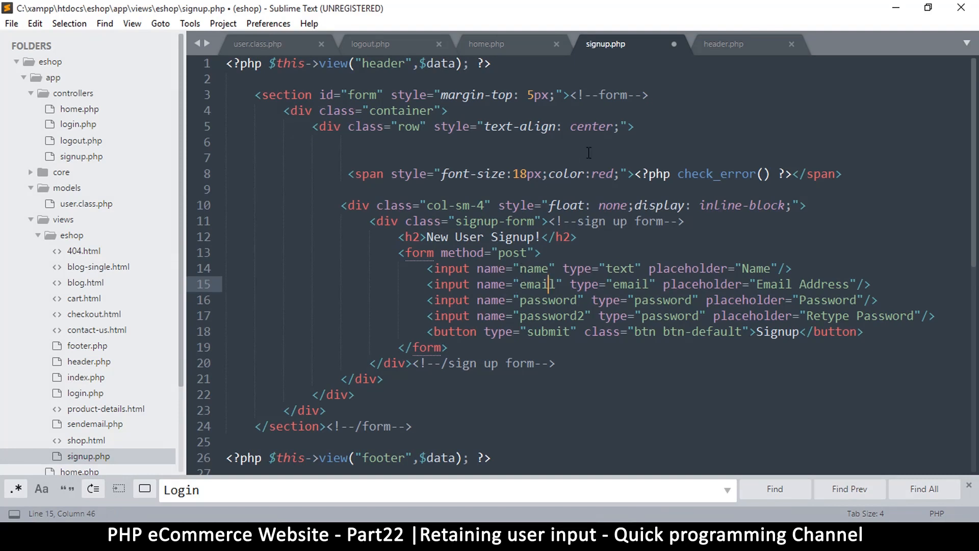
pyautogui.press('ctrl+s')
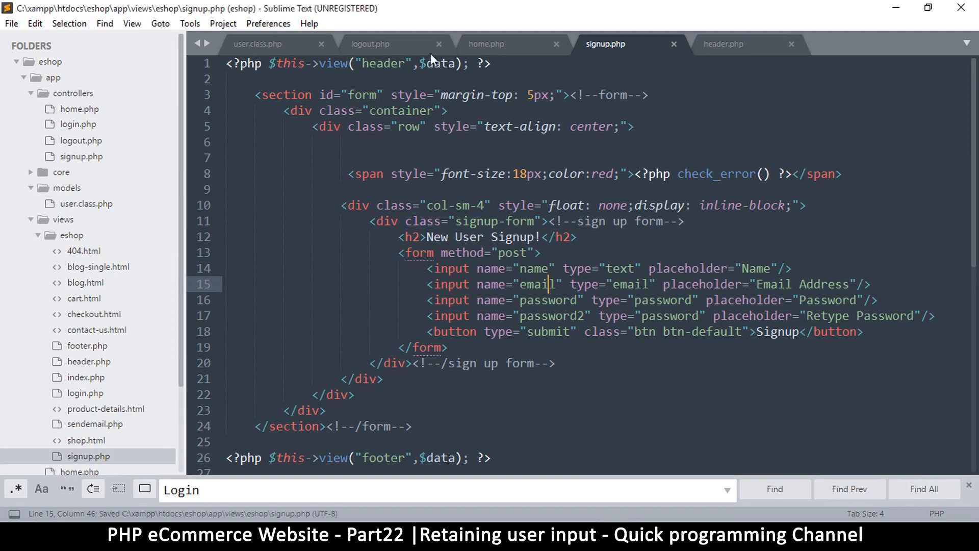
pyautogui.moveTo(78, 109)
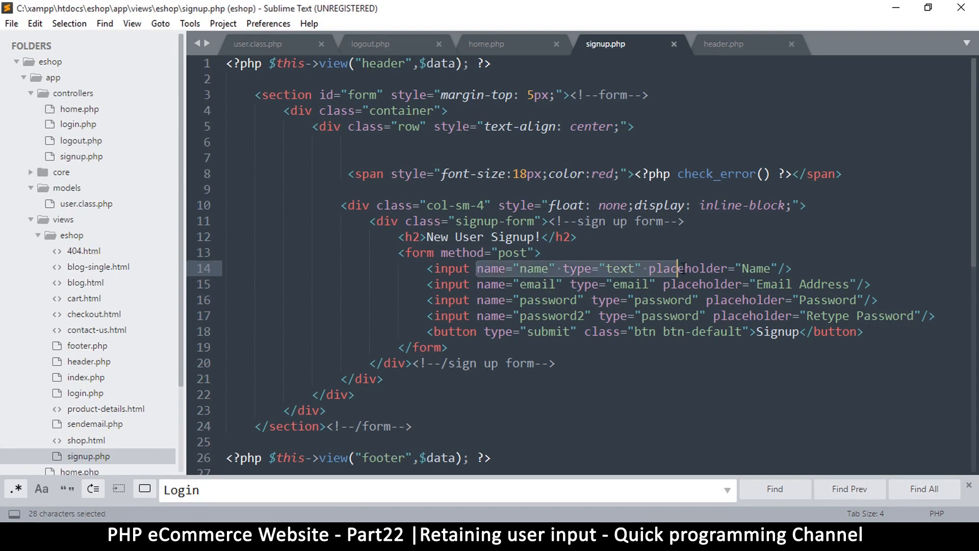
pyautogui.click(565, 300)
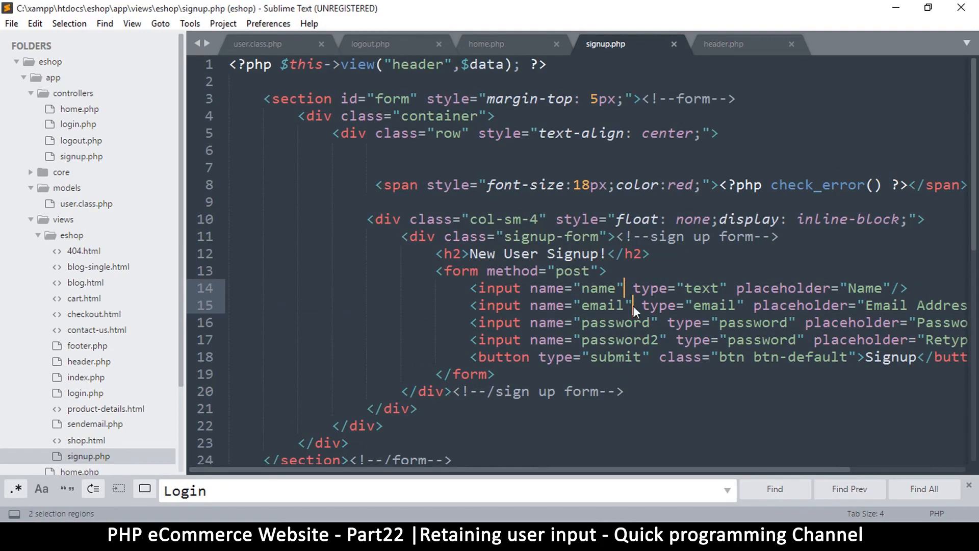
# Add value attributes and make the email input echo <?= $_POST['email'] ?>, saving signup.php
pyautogui.write('value="')
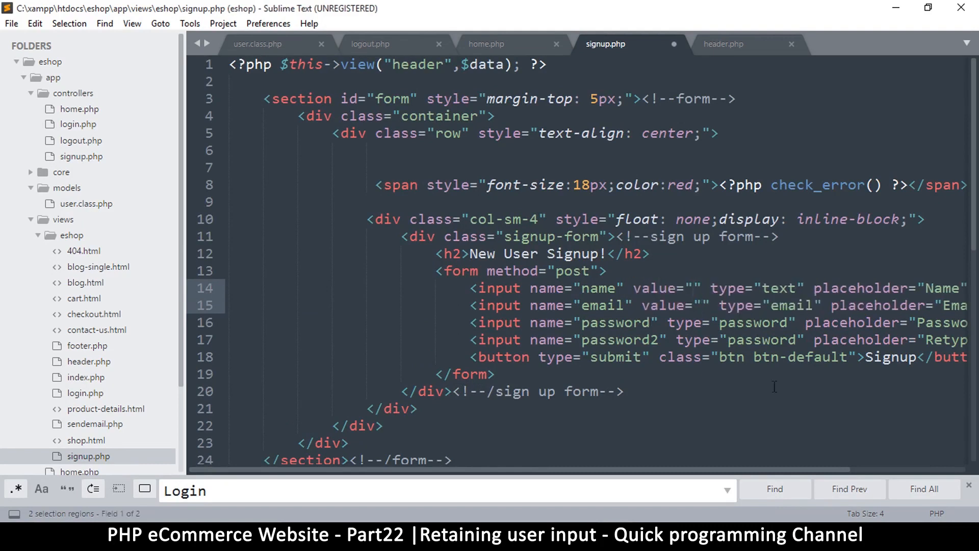
pyautogui.press('ctrl+s')
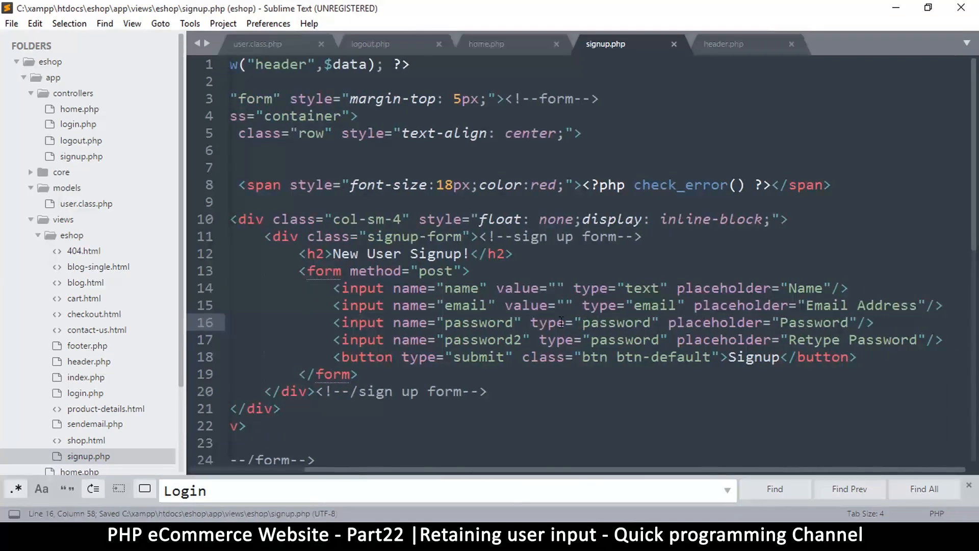
pyautogui.click(565, 306)
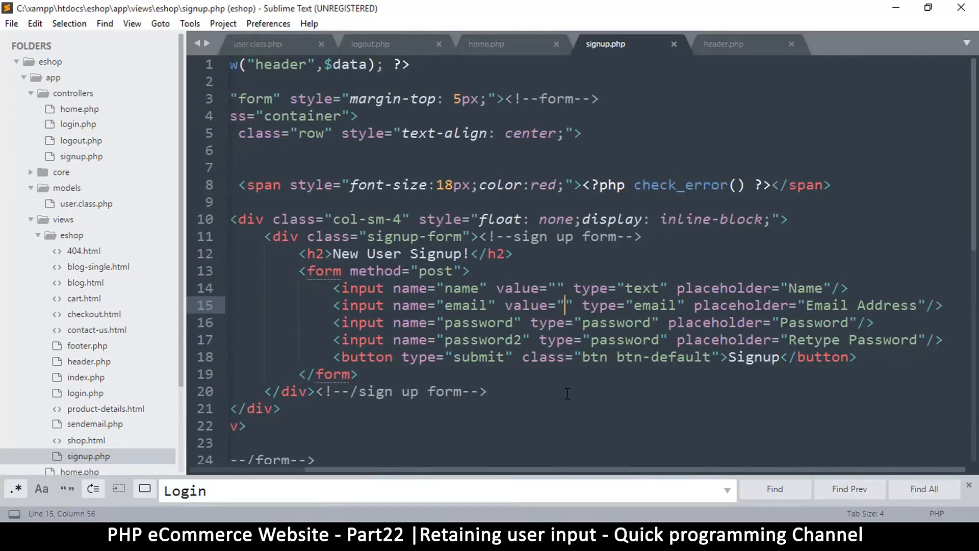
pyautogui.write('$_POS')
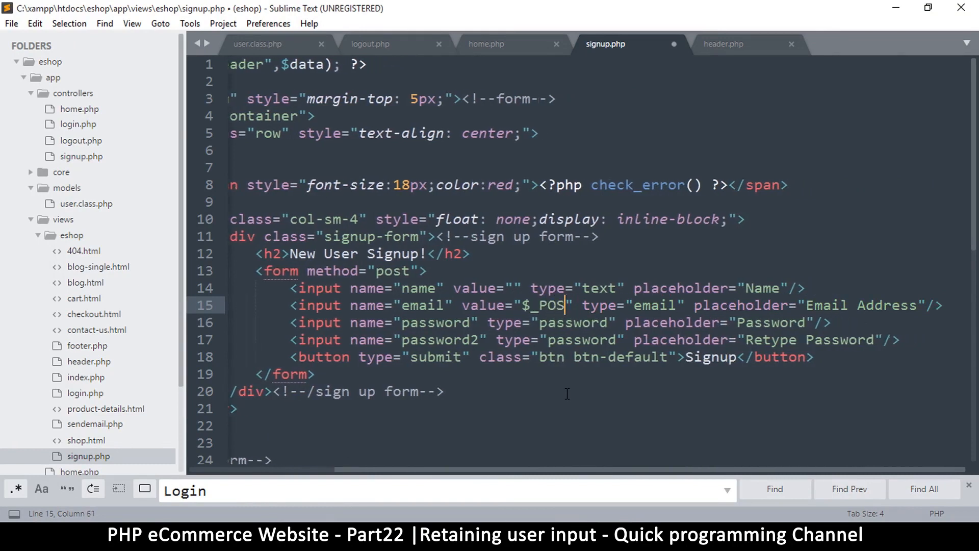
pyautogui.write("T['")
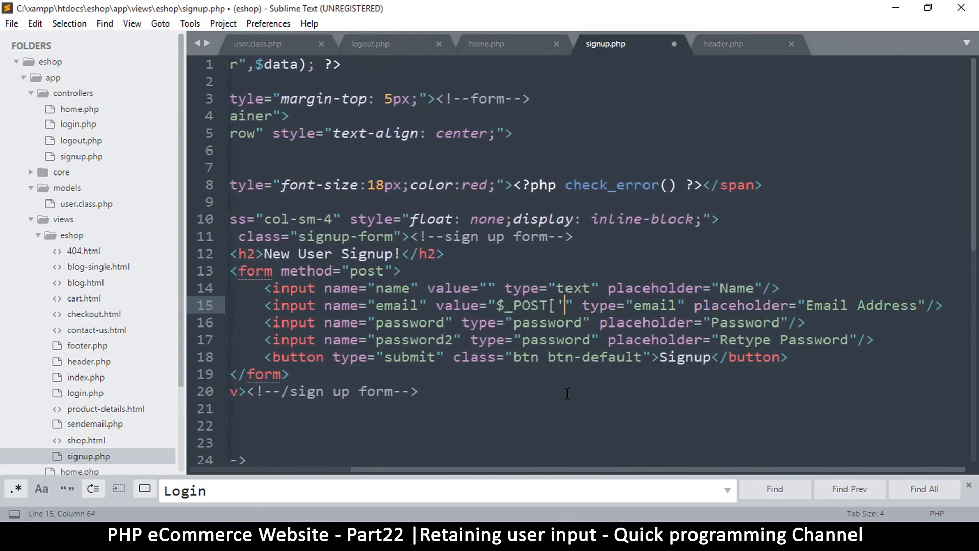
pyautogui.write('email')
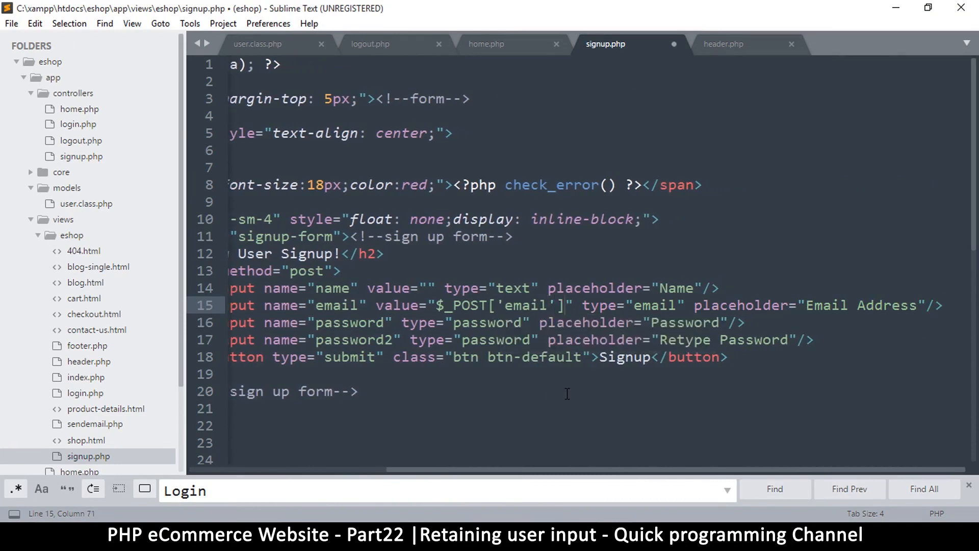
pyautogui.press('ctrl+s')
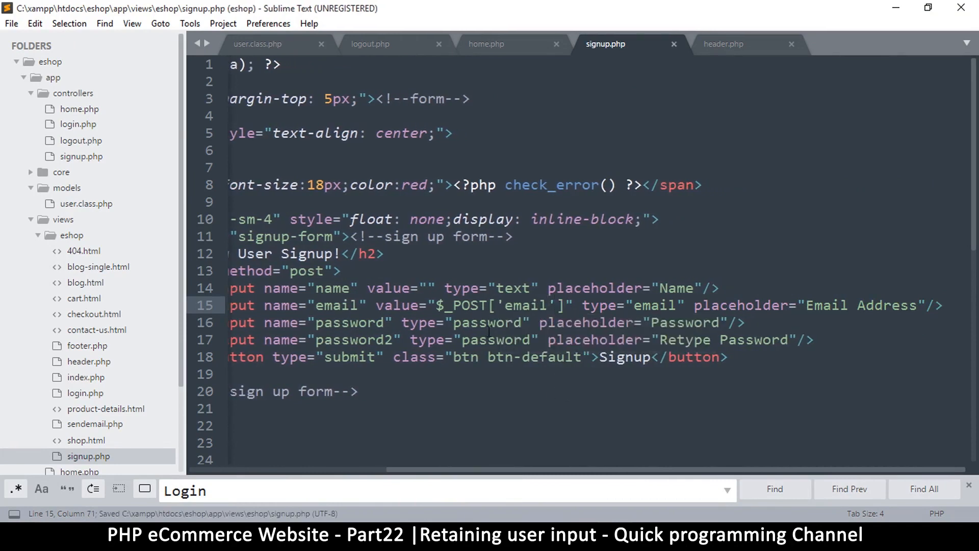
pyautogui.write('?>')
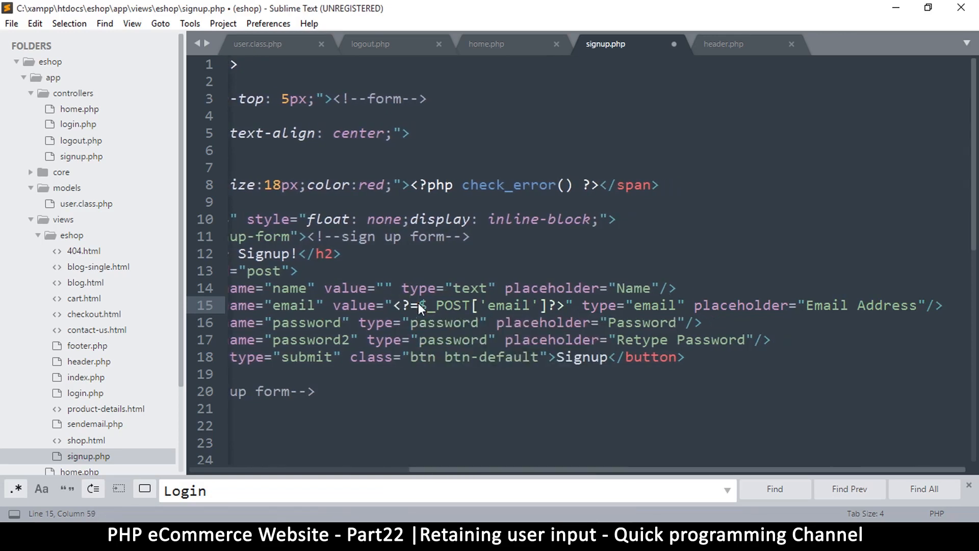
pyautogui.press('ctrl+s')
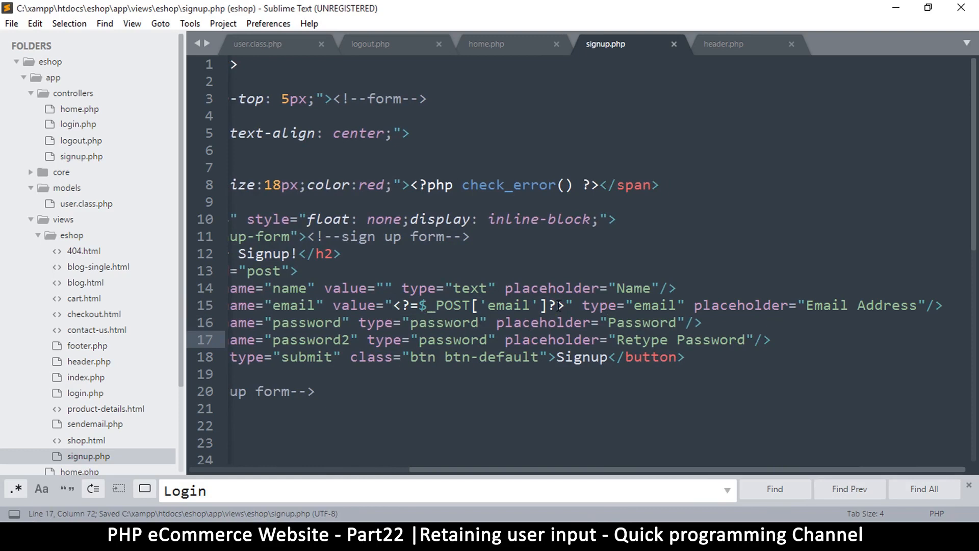
pyautogui.click(495, 322)
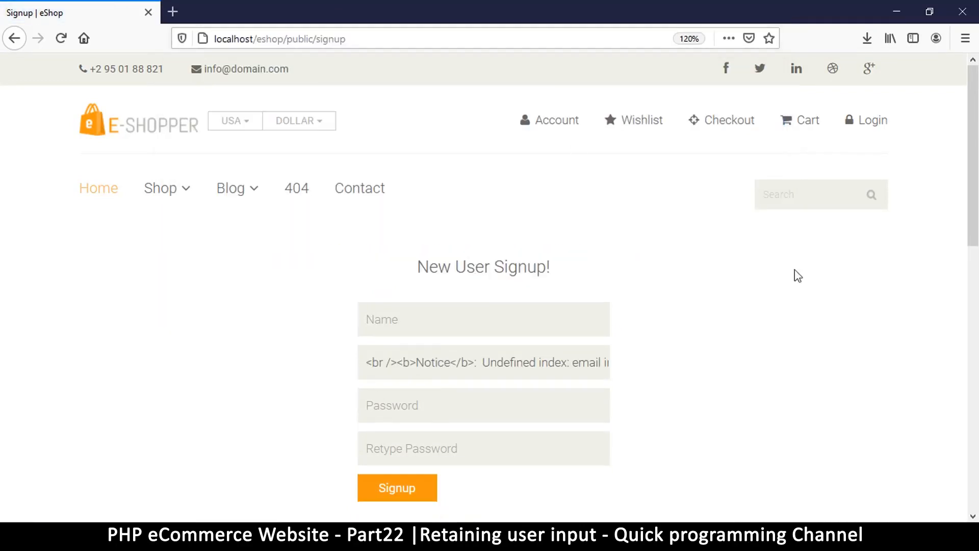
pyautogui.moveTo(370, 361)
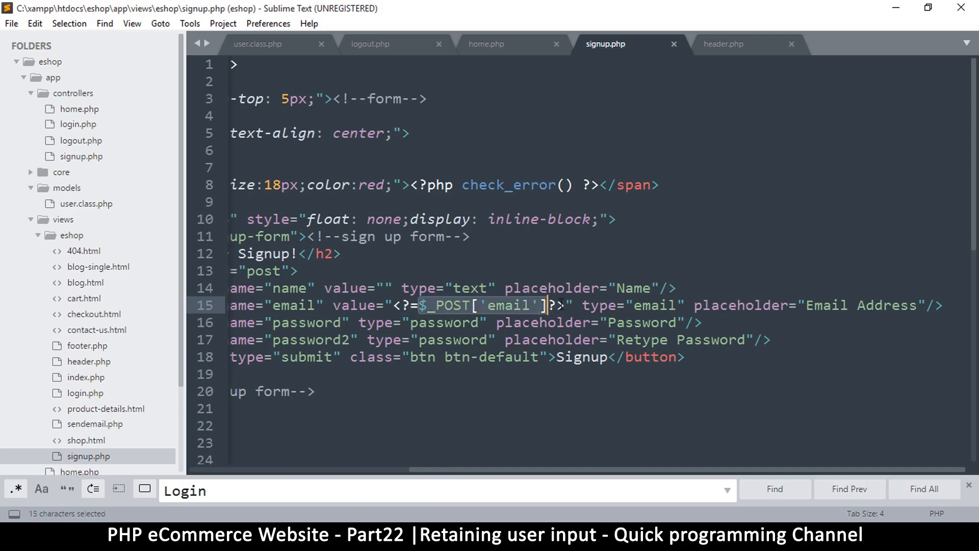
pyautogui.press('ctrl+s')
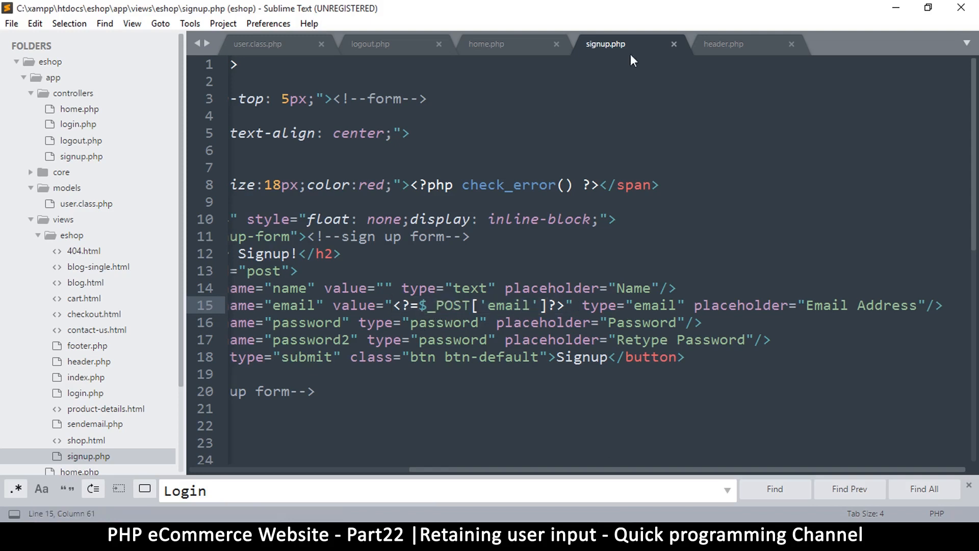
pyautogui.moveTo(92, 423)
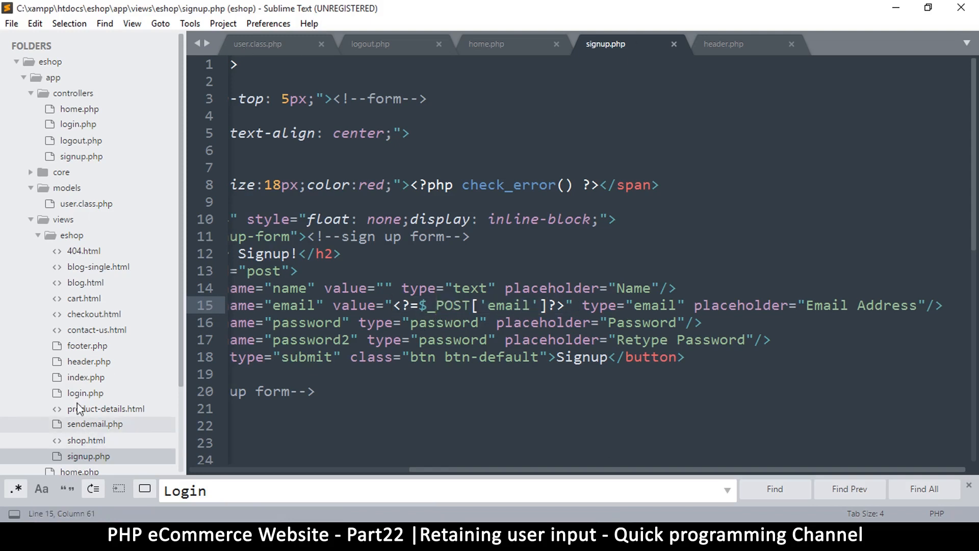
pyautogui.moveTo(88, 298)
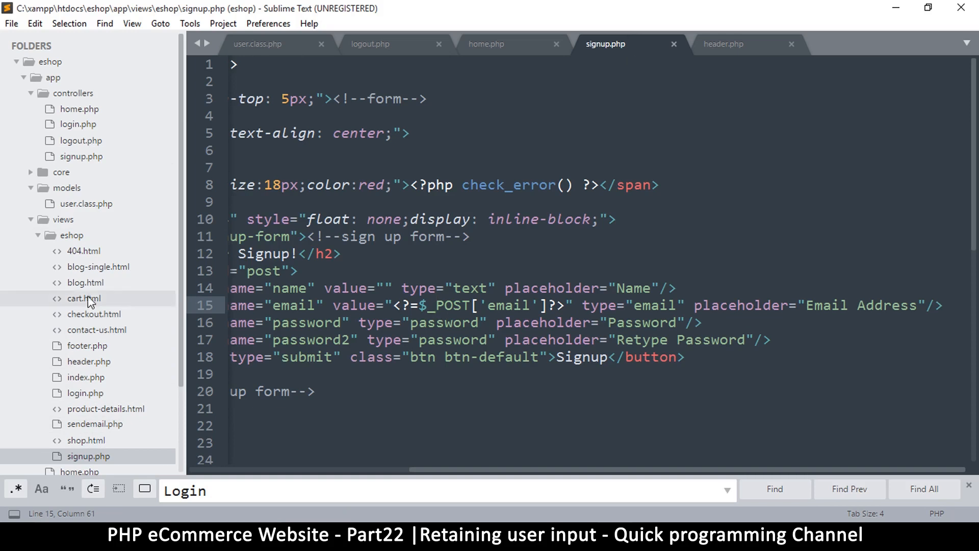
pyautogui.moveTo(93, 109)
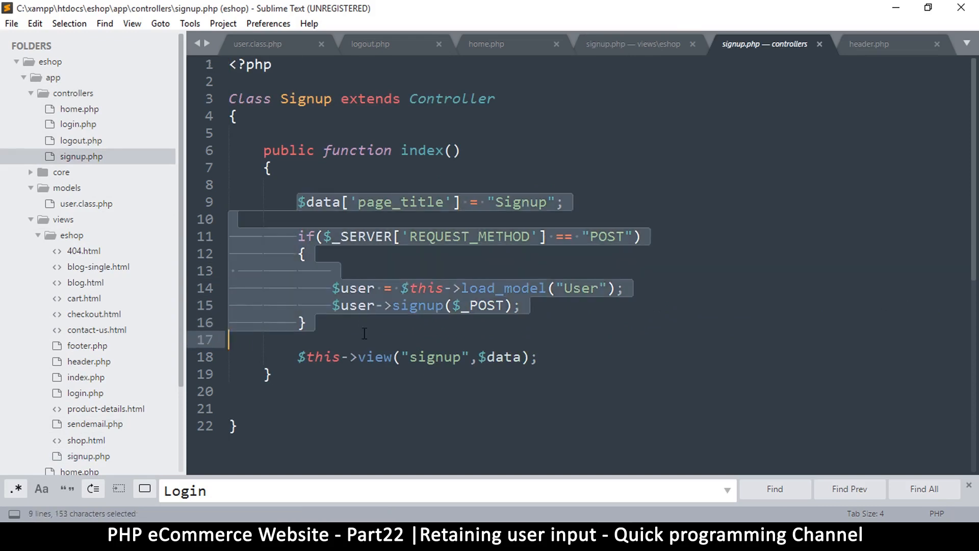
# Return from the signup controller to the signup view and select the email value expression
pyautogui.click(364, 339)
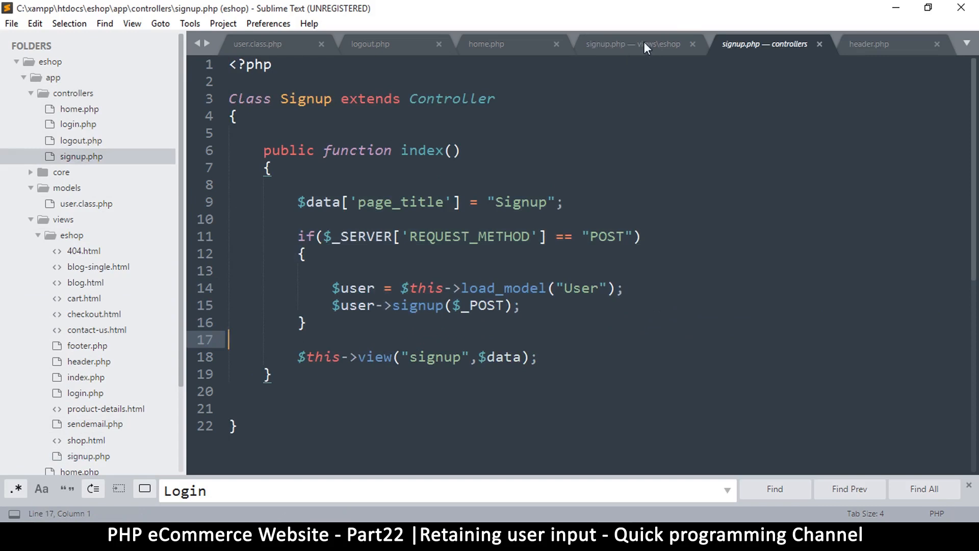
pyautogui.click(632, 44)
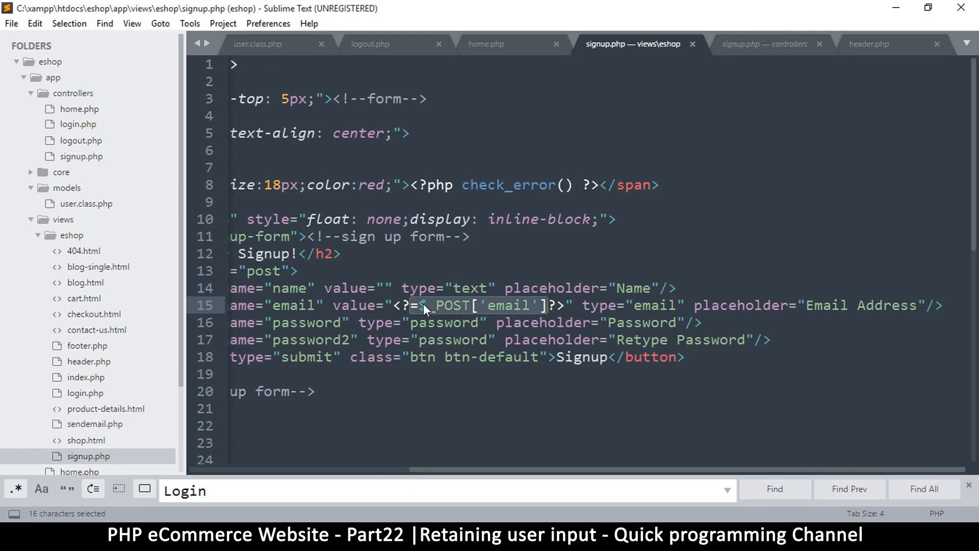
pyautogui.press('ctrl+s')
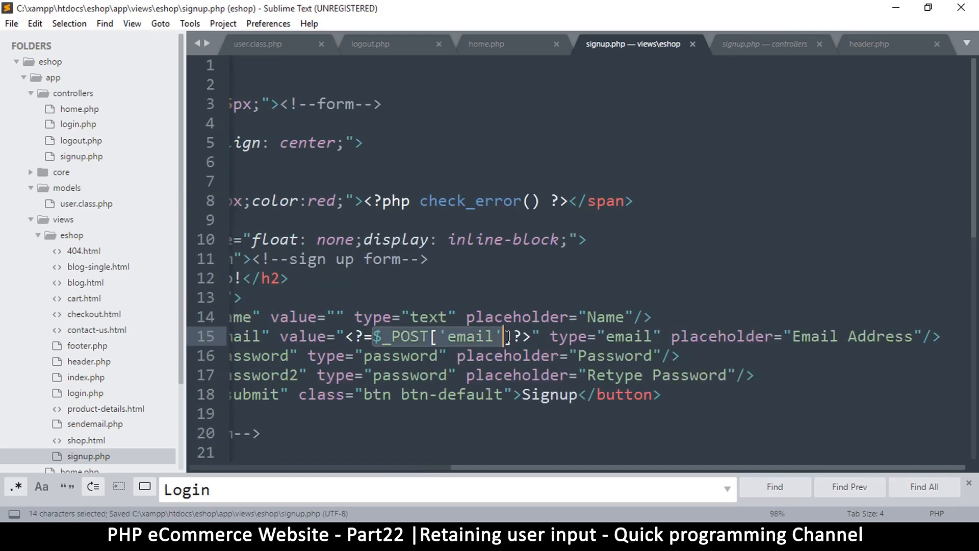
pyautogui.click(512, 336)
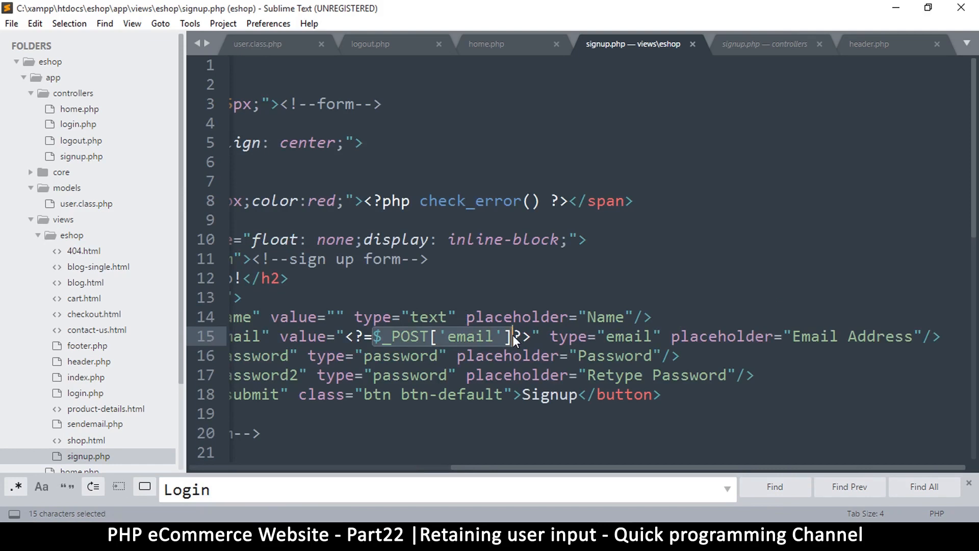
pyautogui.click(515, 336)
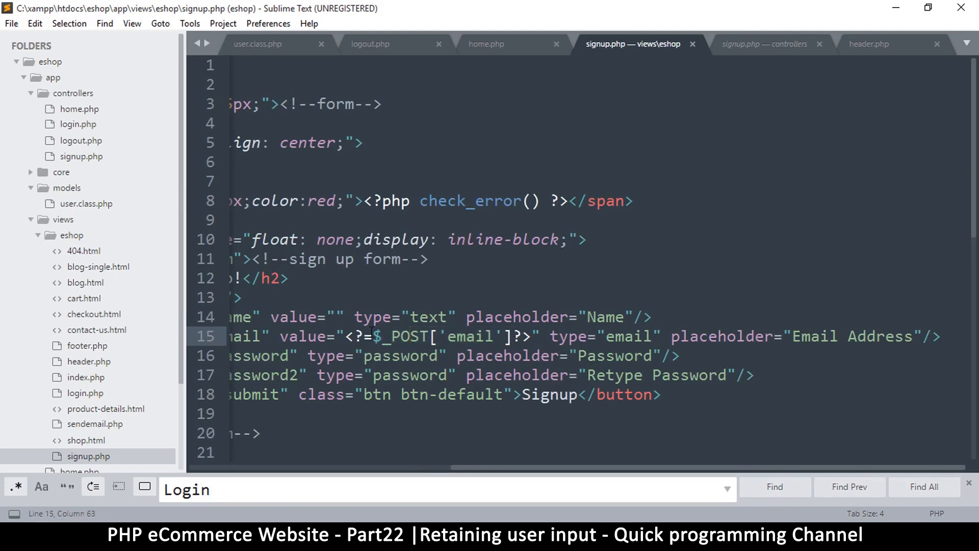
pyautogui.click(455, 355)
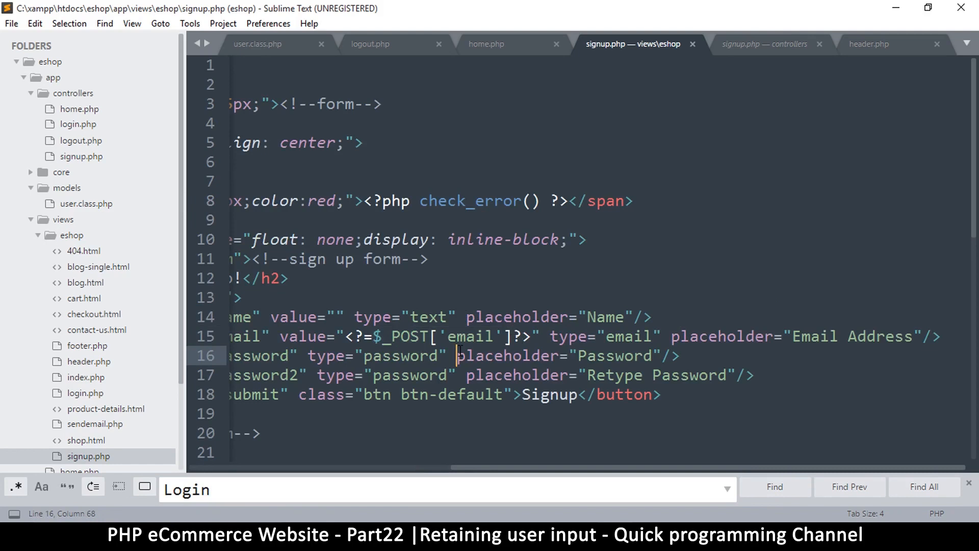
pyautogui.press('ctrl+s')
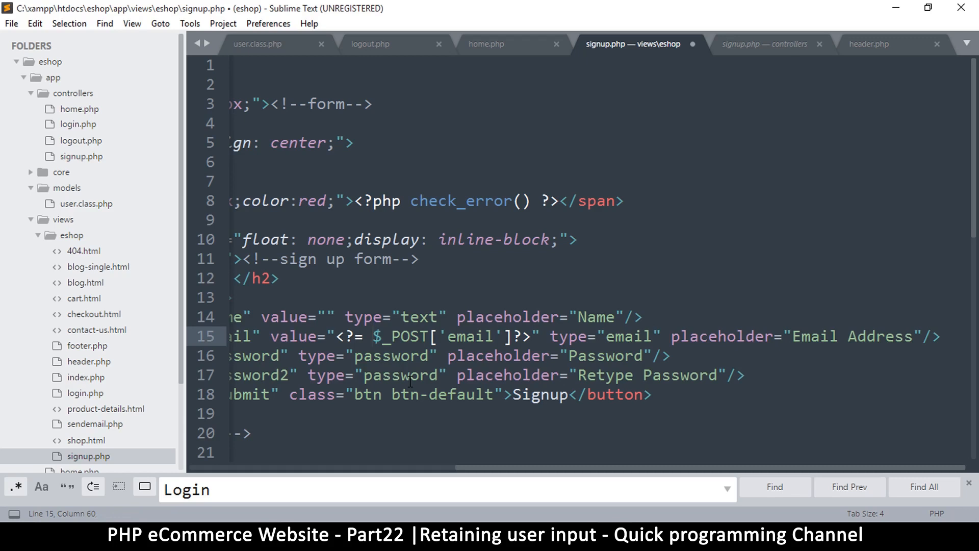
# Change the email value to isset($_POST['email']) ? $_POST['email'] : '' and save
pyautogui.write('iseet')
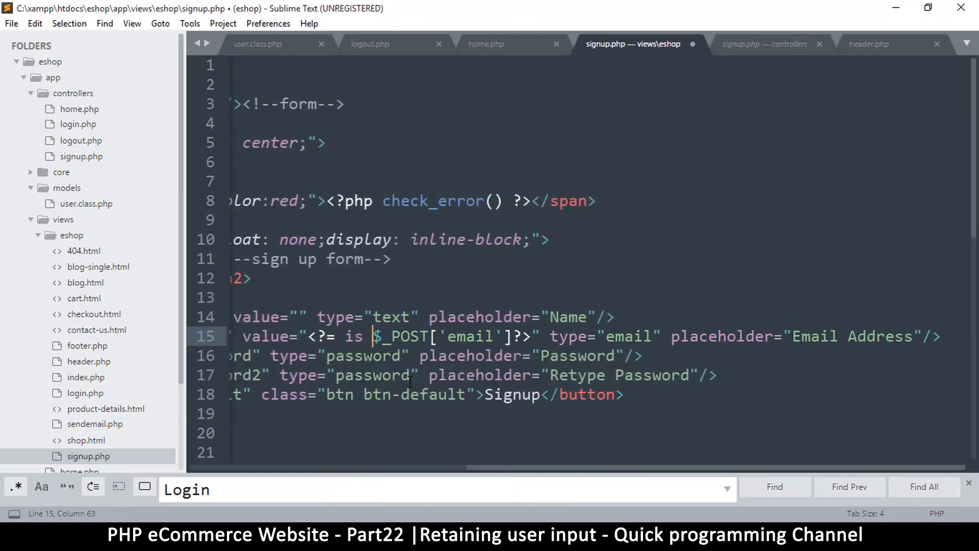
pyautogui.write('s')
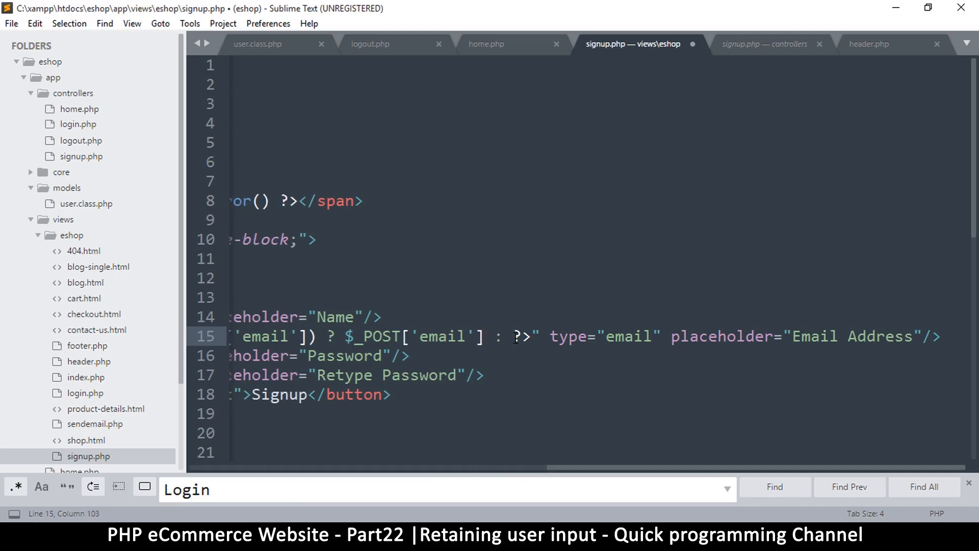
pyautogui.write("''")
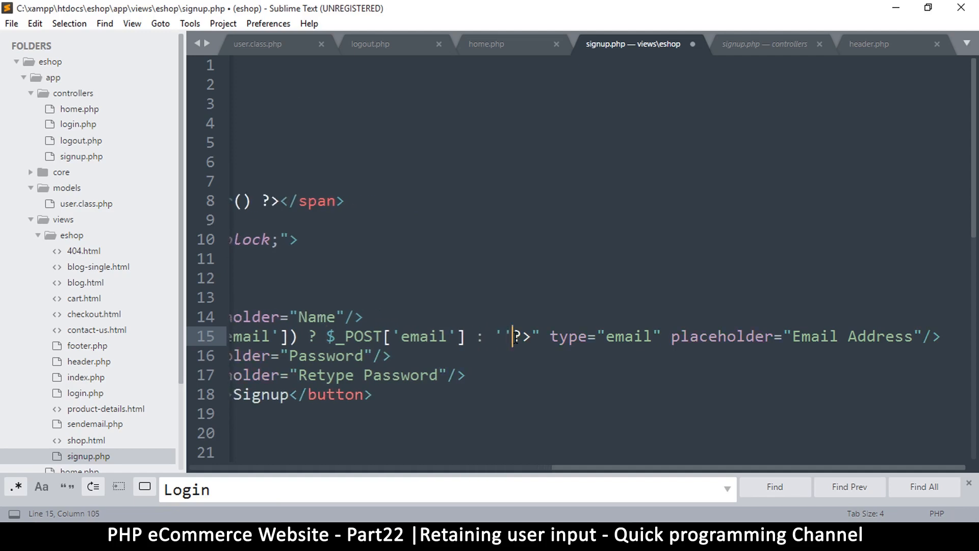
pyautogui.write(';')
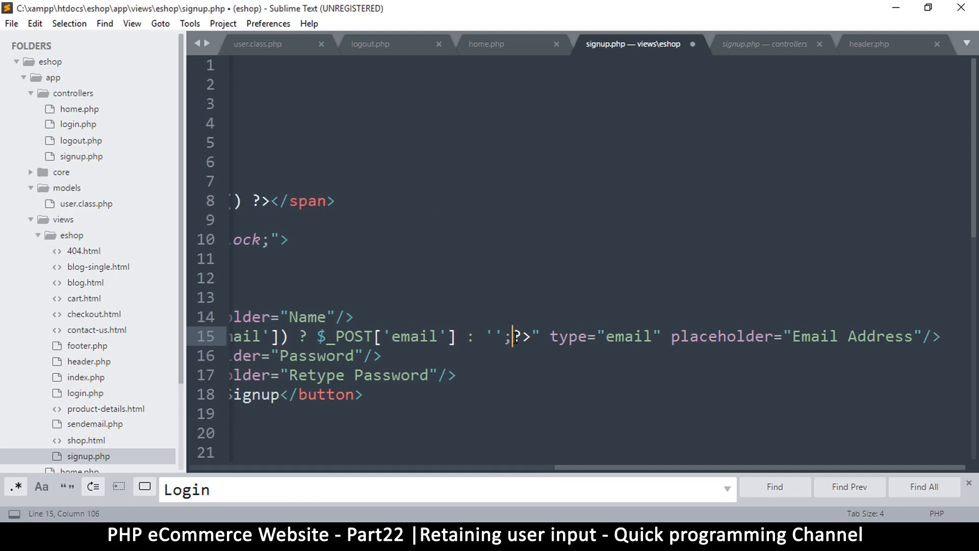
pyautogui.press('ctrl+s')
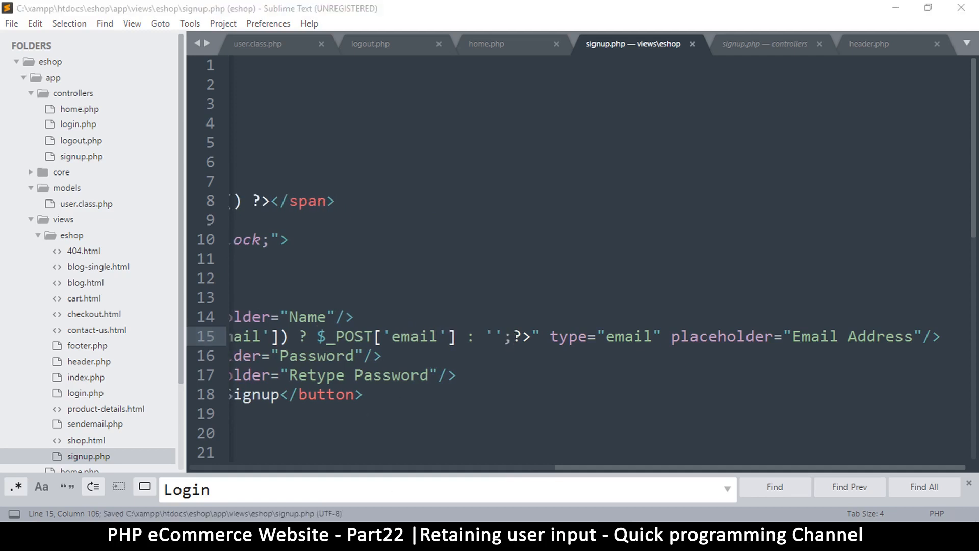
pyautogui.click(60, 39)
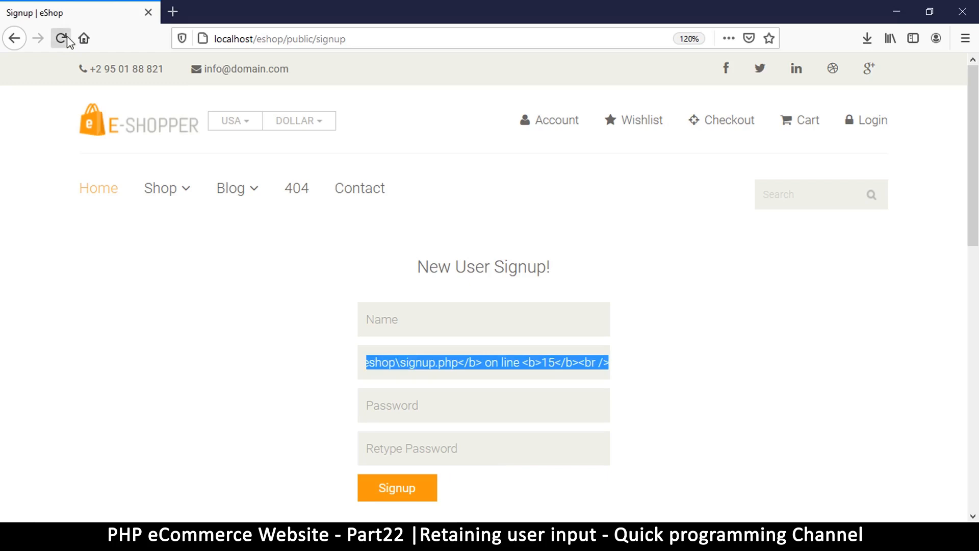
pyautogui.click(60, 38)
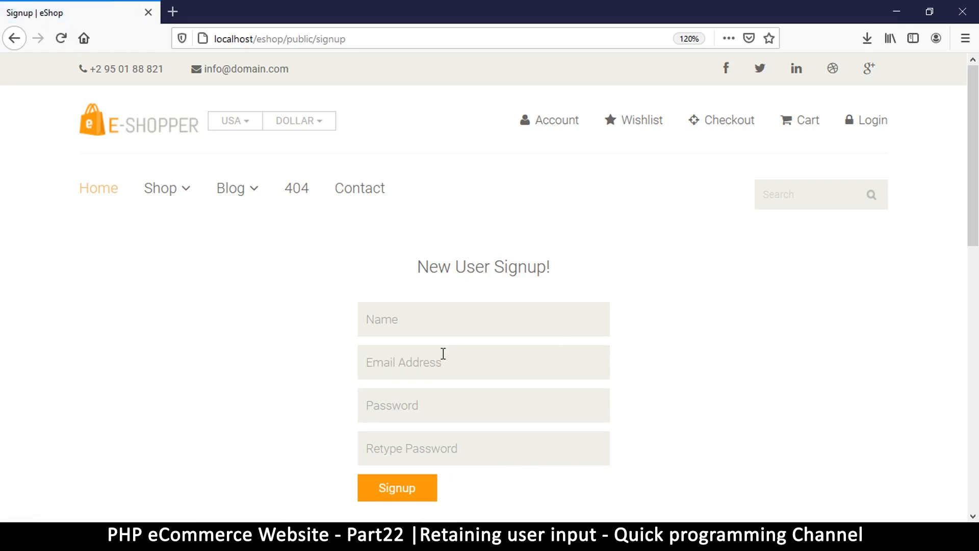
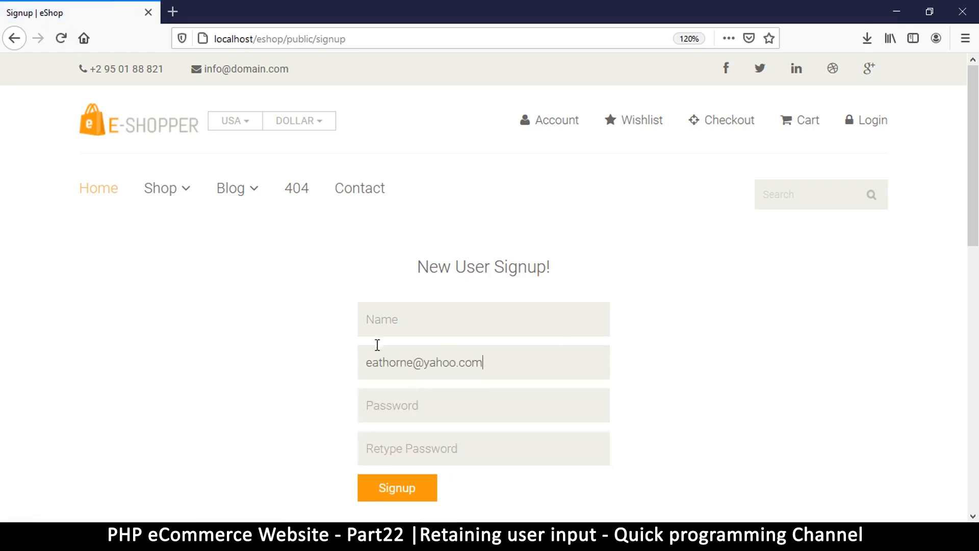
pyautogui.click(397, 487)
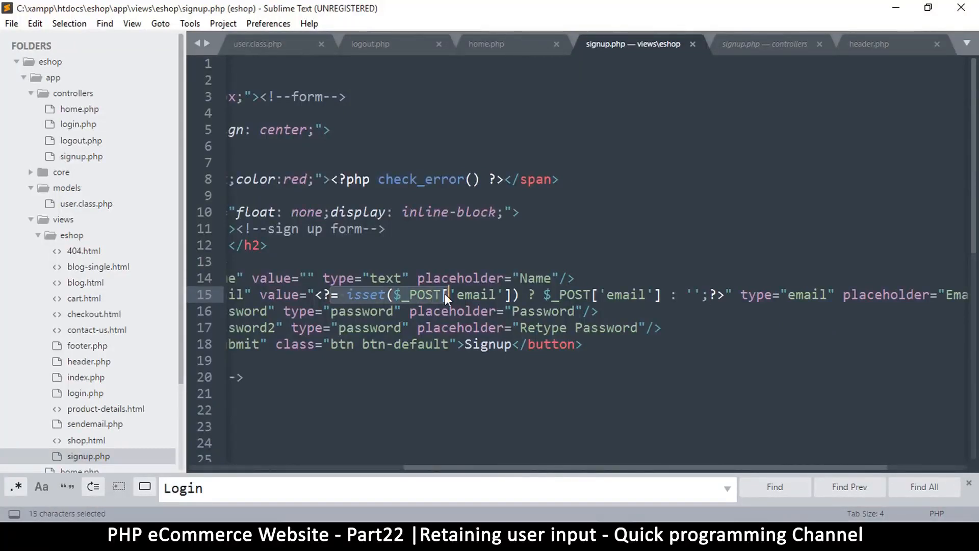
# Copy the email input's isset value expression onto the name input, keyed 'name', and save
pyautogui.click(457, 294)
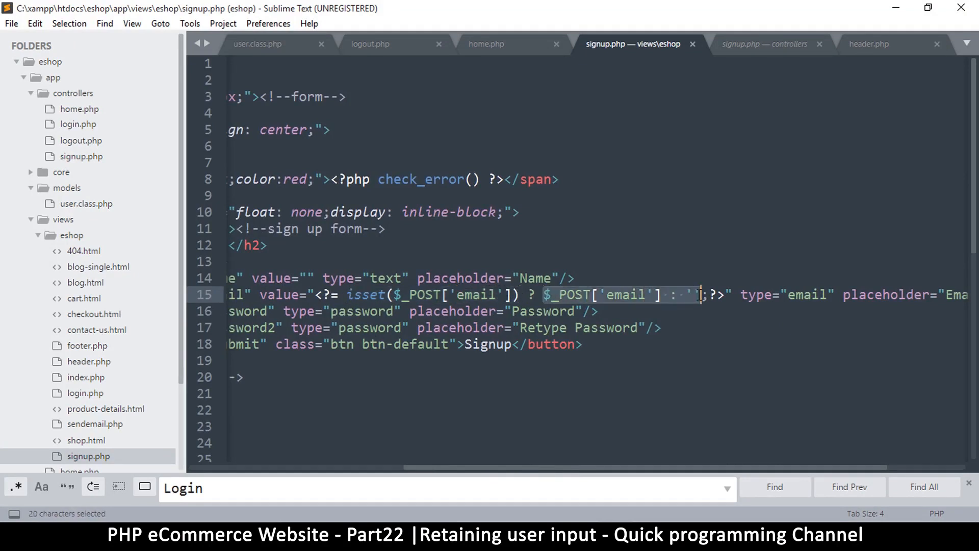
pyautogui.click(671, 294)
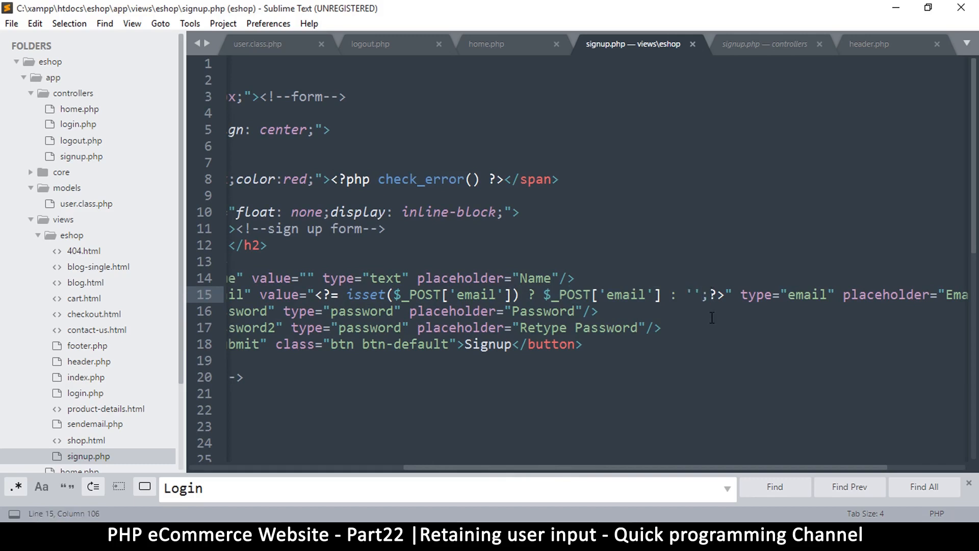
pyautogui.press('ctrl+s')
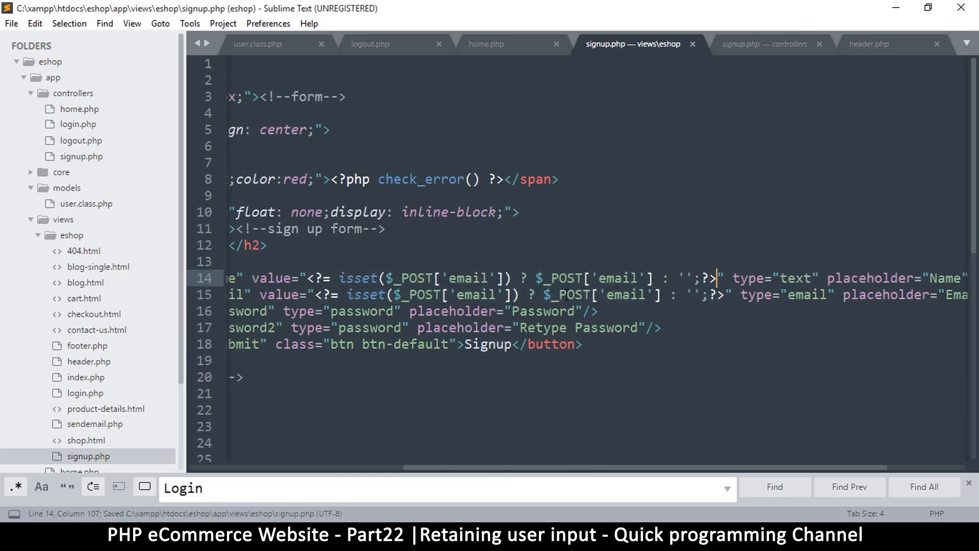
pyautogui.doubleClick(468, 277)
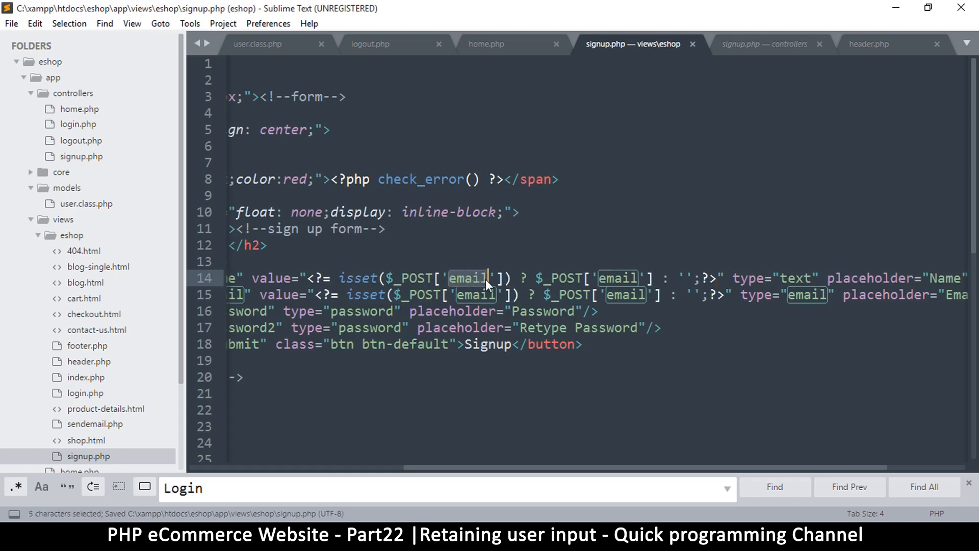
pyautogui.write('email')
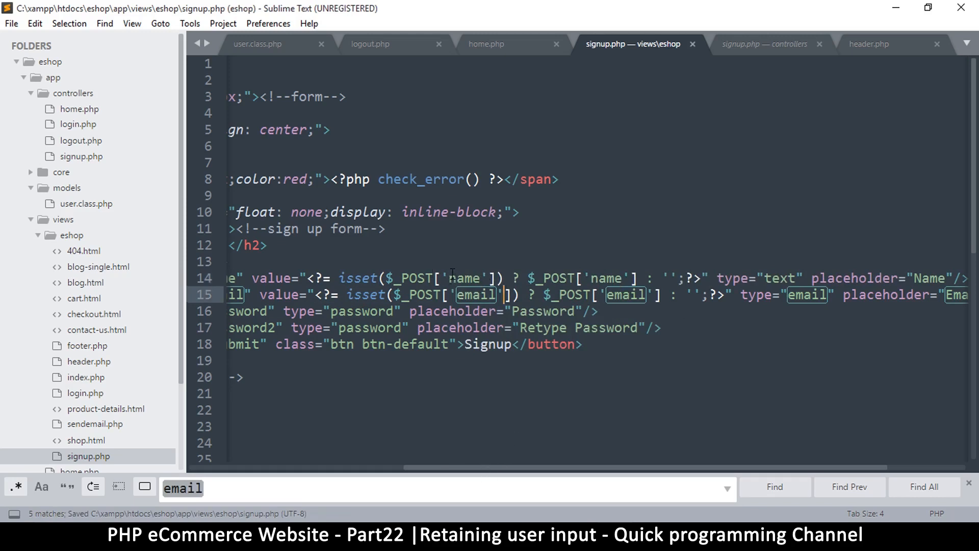
pyautogui.moveTo(433, 473)
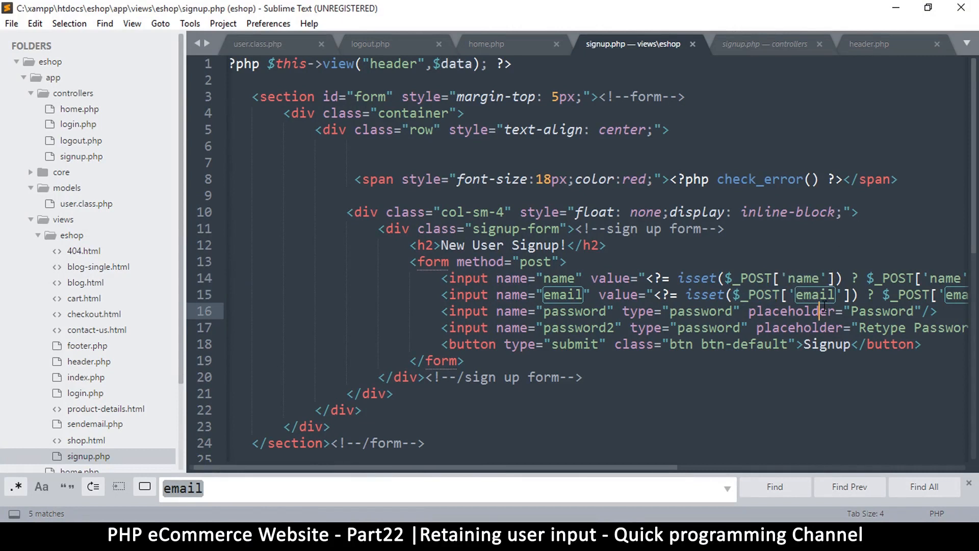
pyautogui.press('ctrl+s')
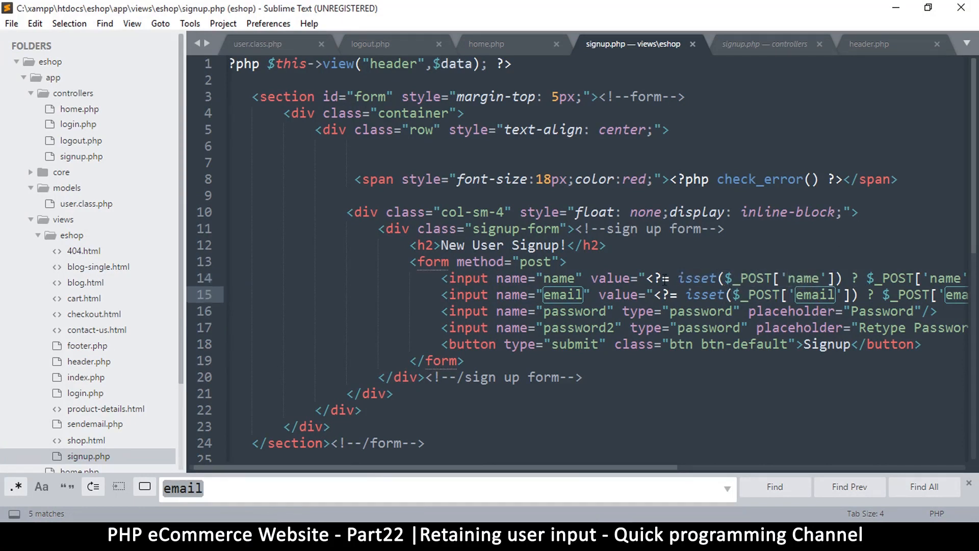
pyautogui.moveTo(774, 44)
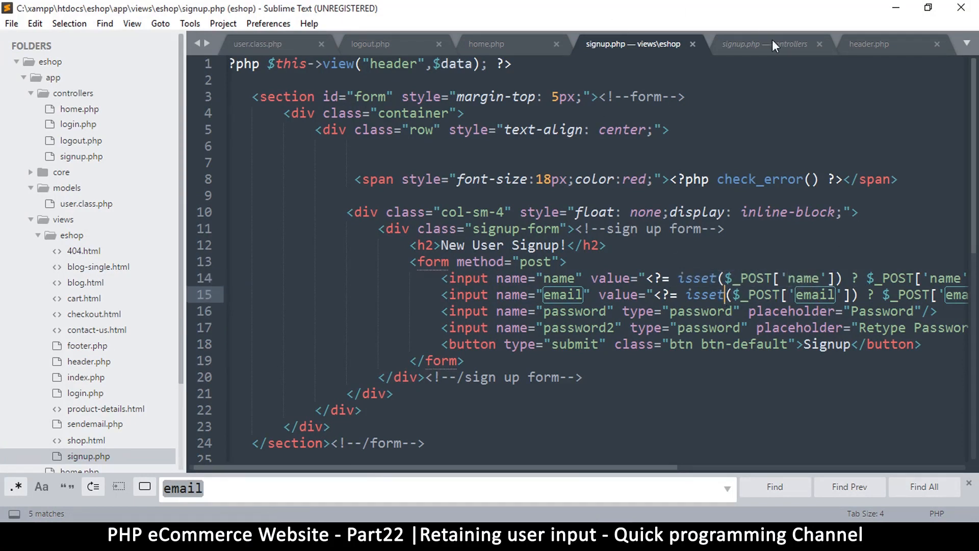
pyautogui.click(765, 44)
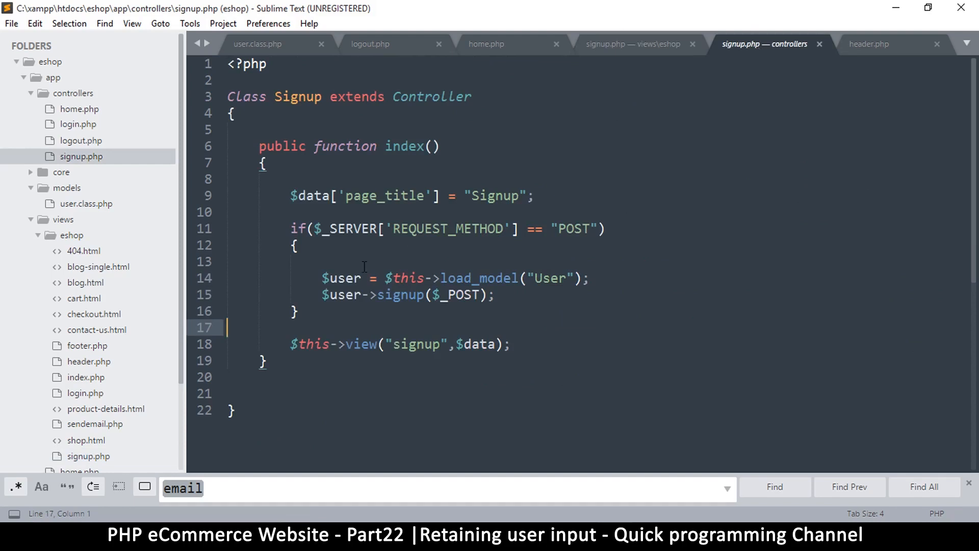
pyautogui.moveTo(643, 36)
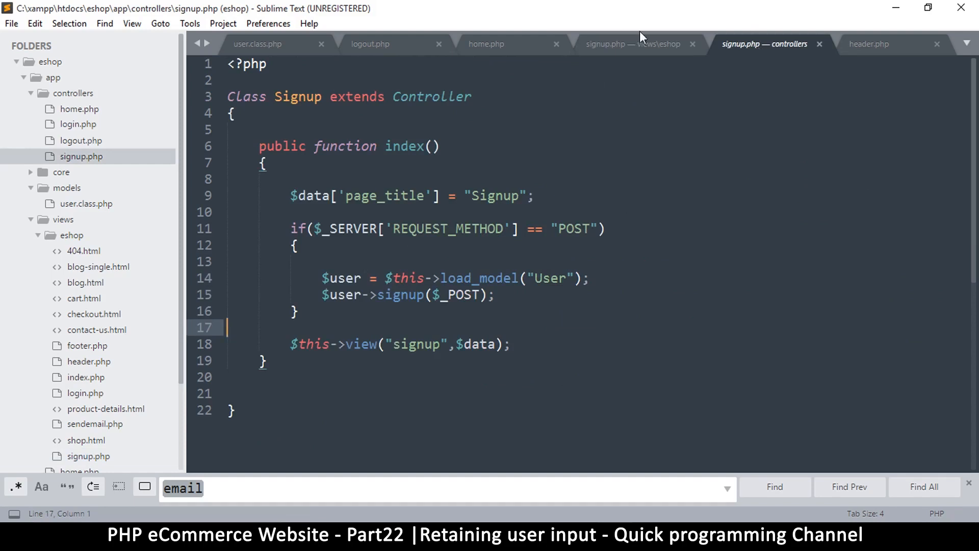
pyautogui.click(632, 44)
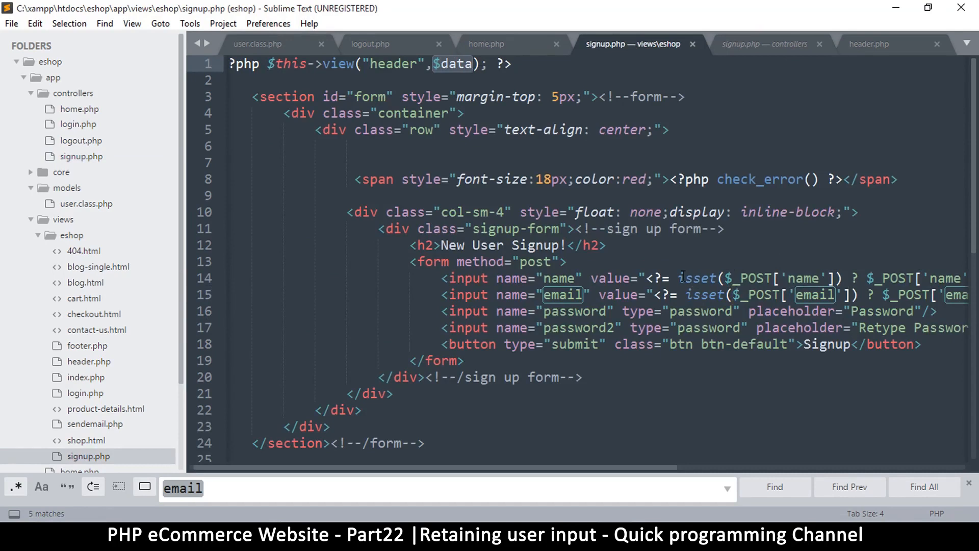
pyautogui.click(742, 277)
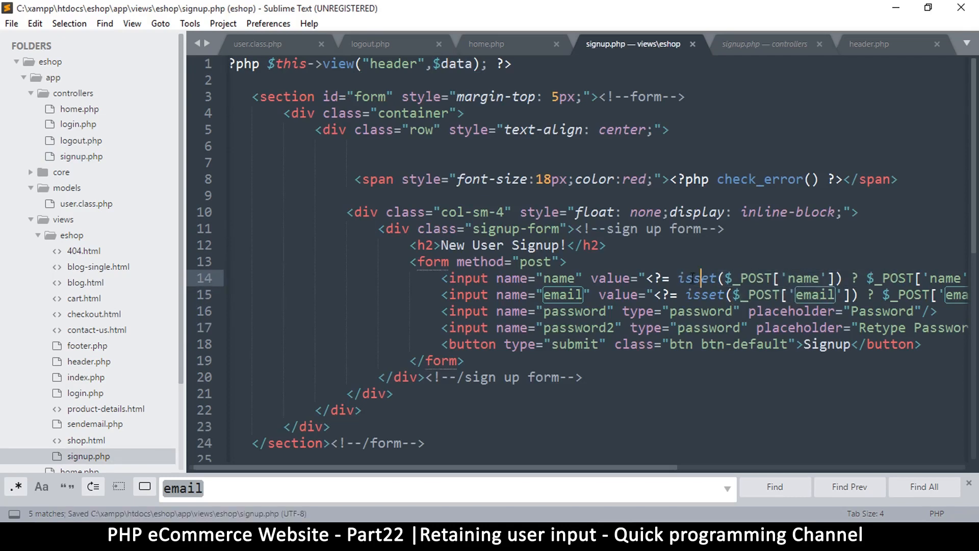
pyautogui.moveTo(570, 483)
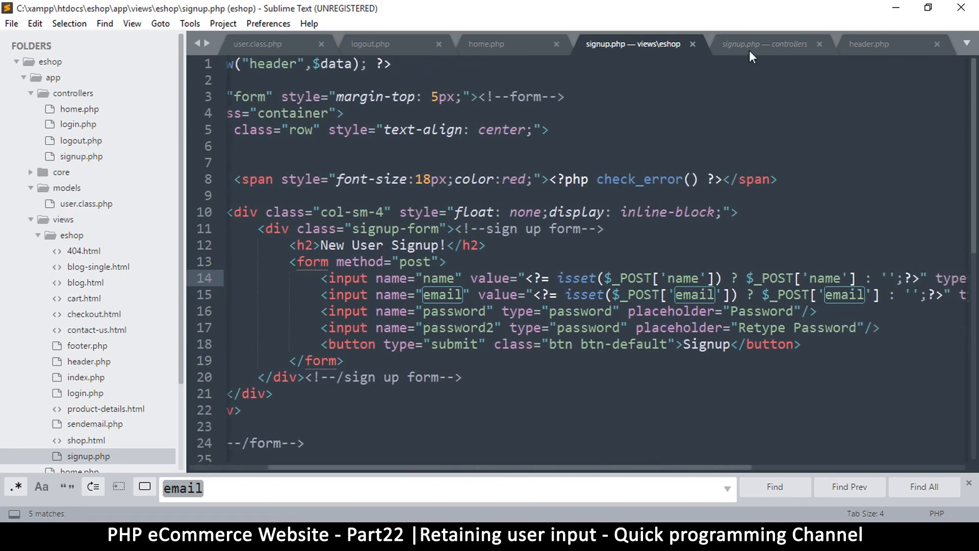
pyautogui.moveTo(154, 339)
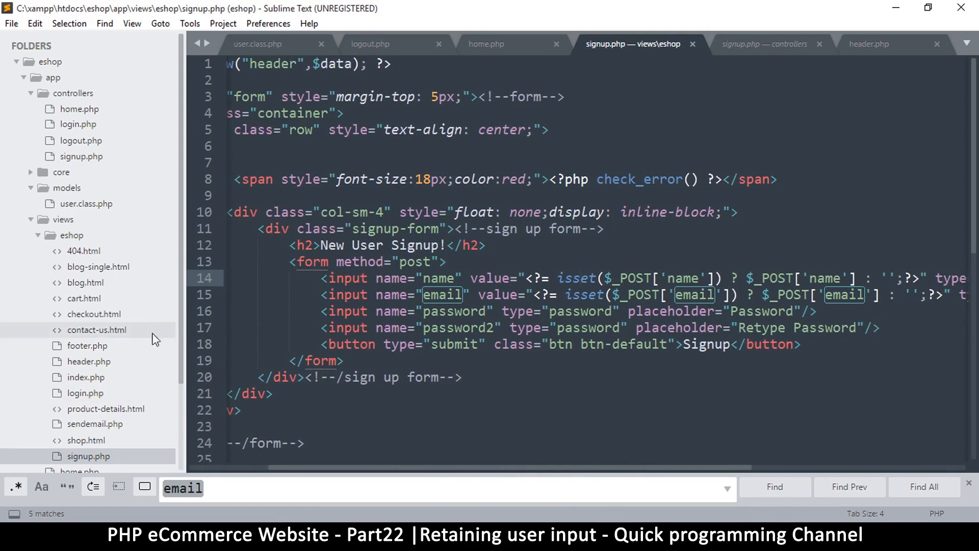
pyautogui.moveTo(103, 387)
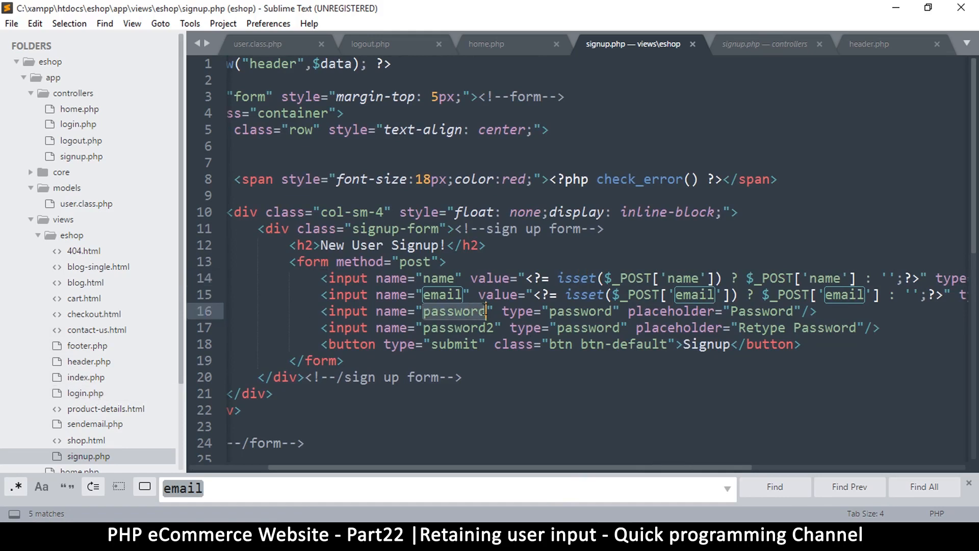
pyautogui.click(458, 327)
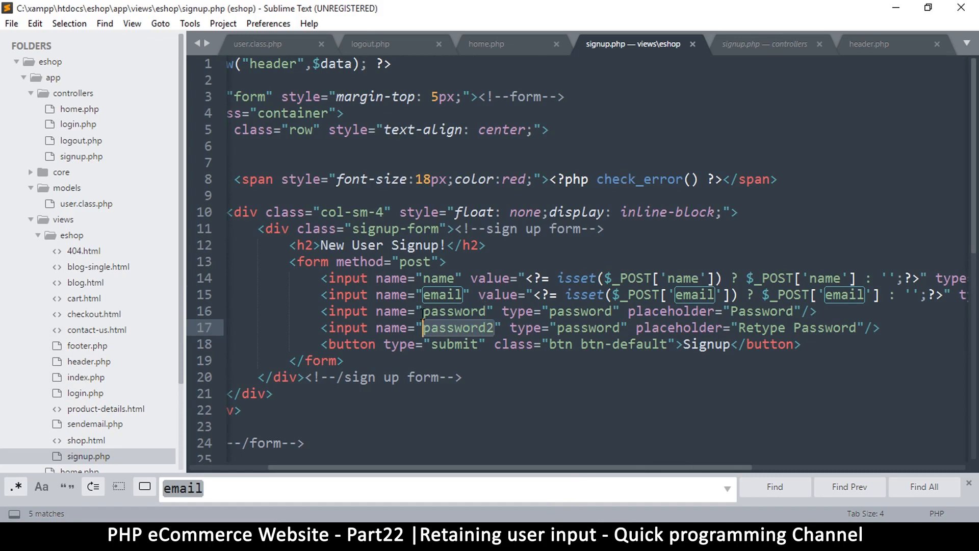
pyautogui.click(455, 311)
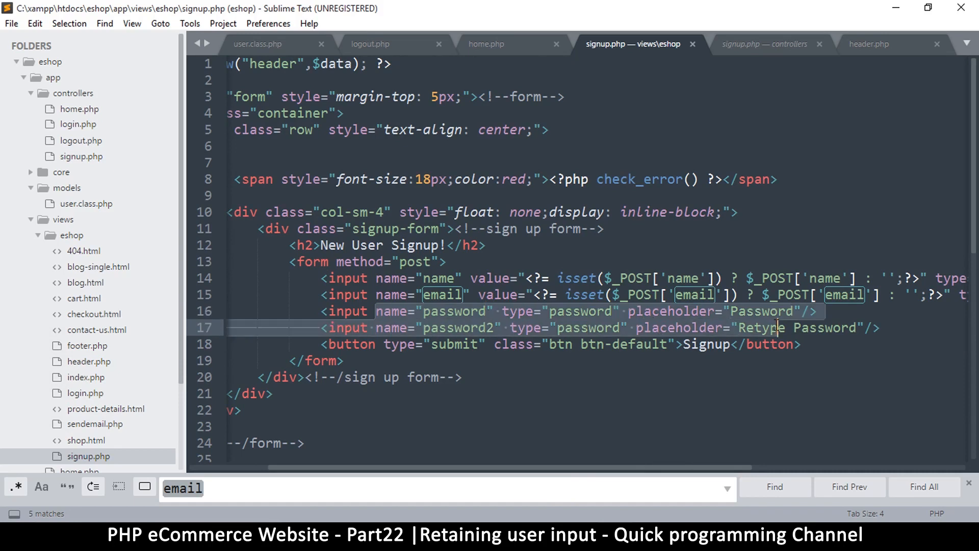
pyautogui.moveTo(84, 440)
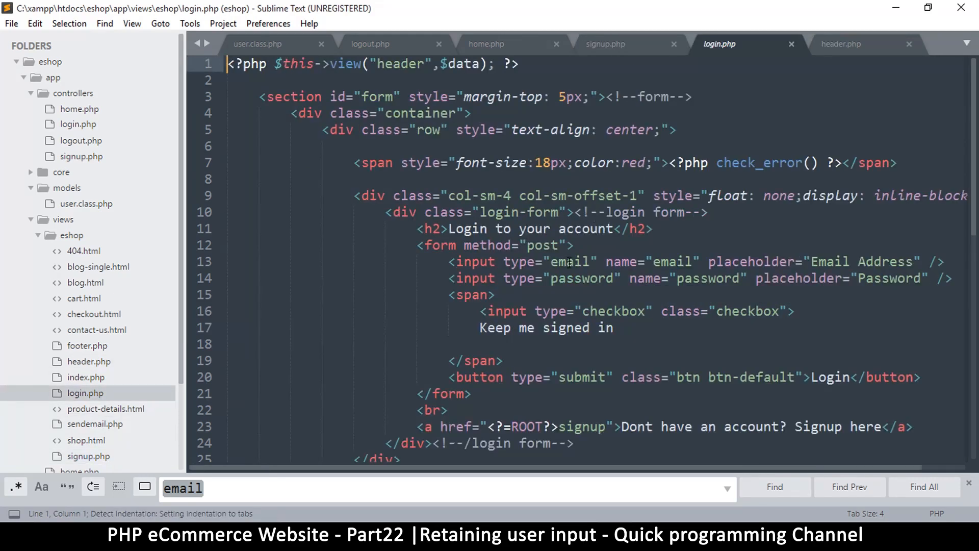
# Give login.php's email and password inputs isset($_POST) ternary values, keying the password input 'password'
pyautogui.click(740, 277)
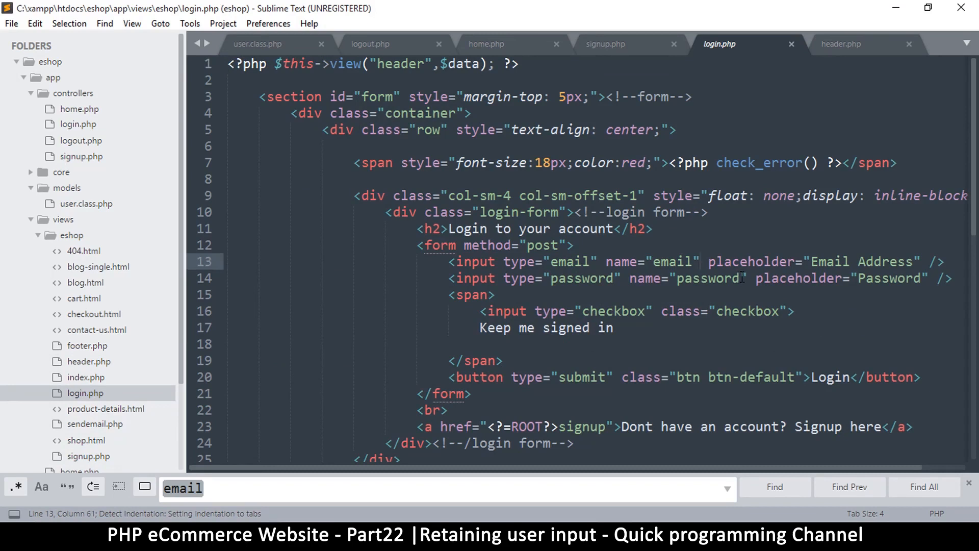
pyautogui.write('valu')
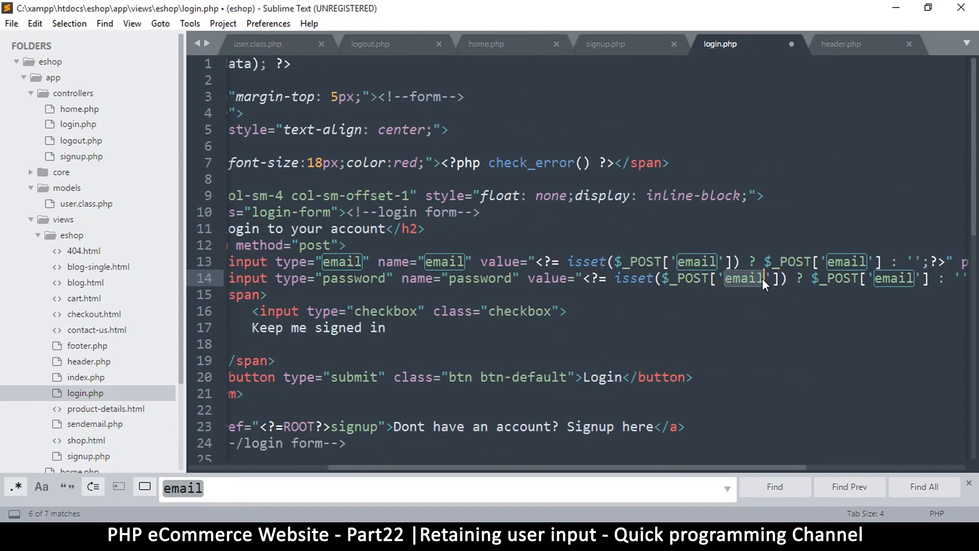
pyautogui.click(773, 487)
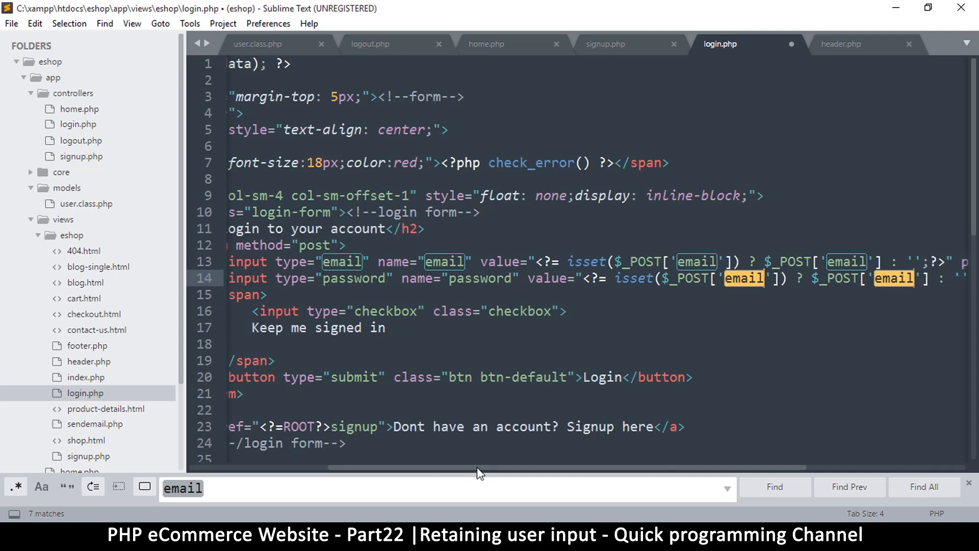
pyautogui.write('password')
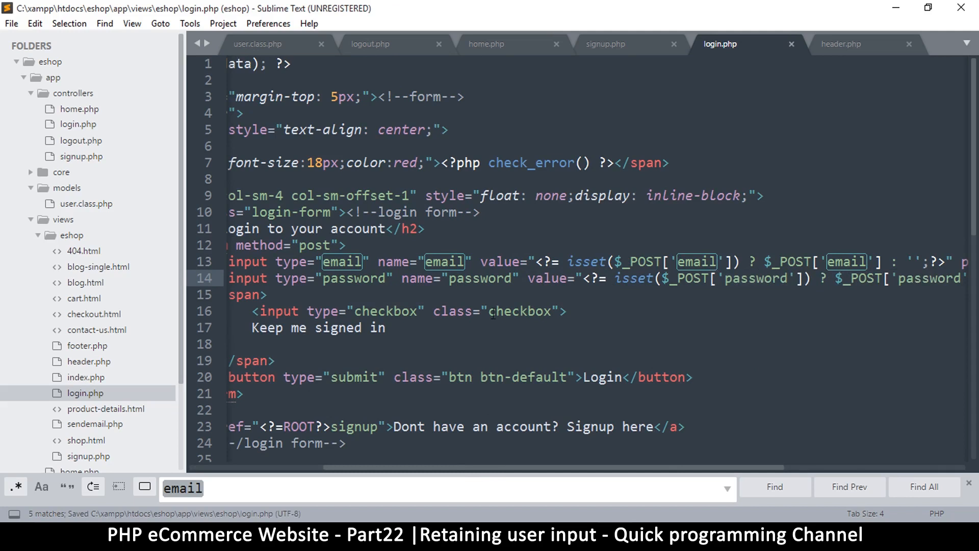
pyautogui.click(604, 44)
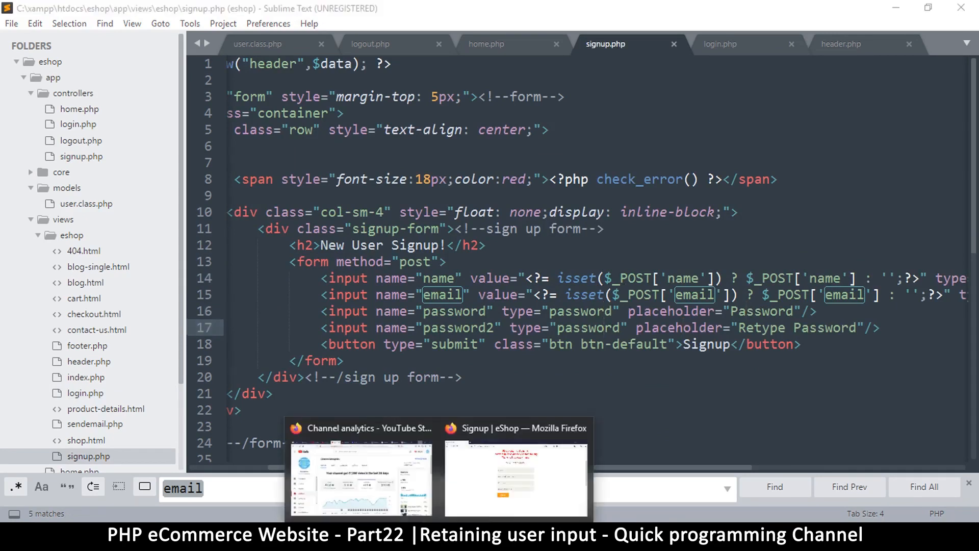
# Bring up the signup page in Firefox and enter a name to resubmit the form
pyautogui.click(515, 474)
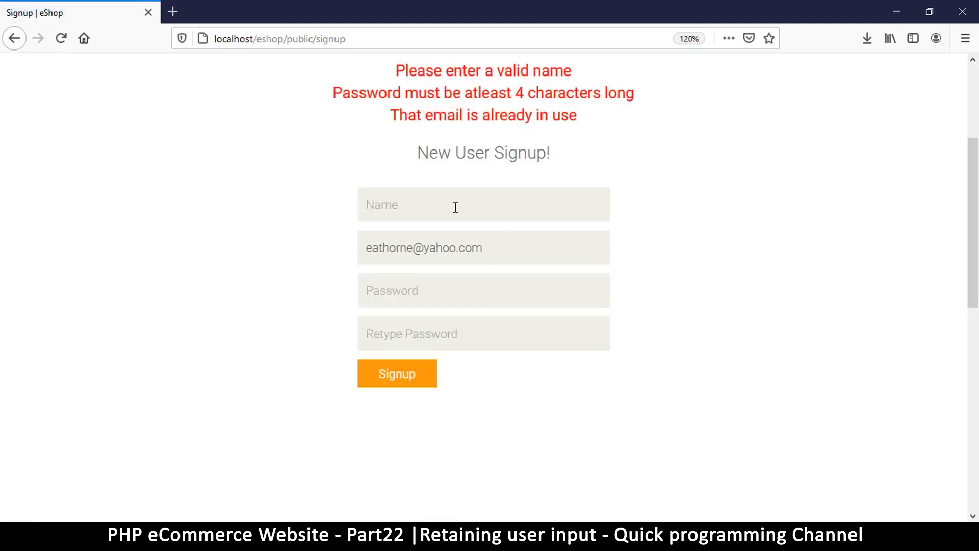
pyautogui.write('e')
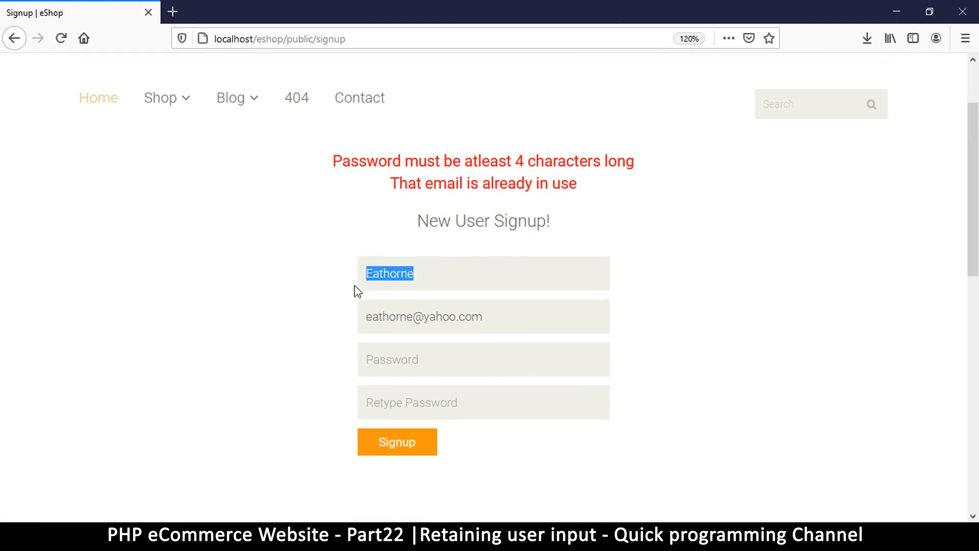
pyautogui.moveTo(255, 321)
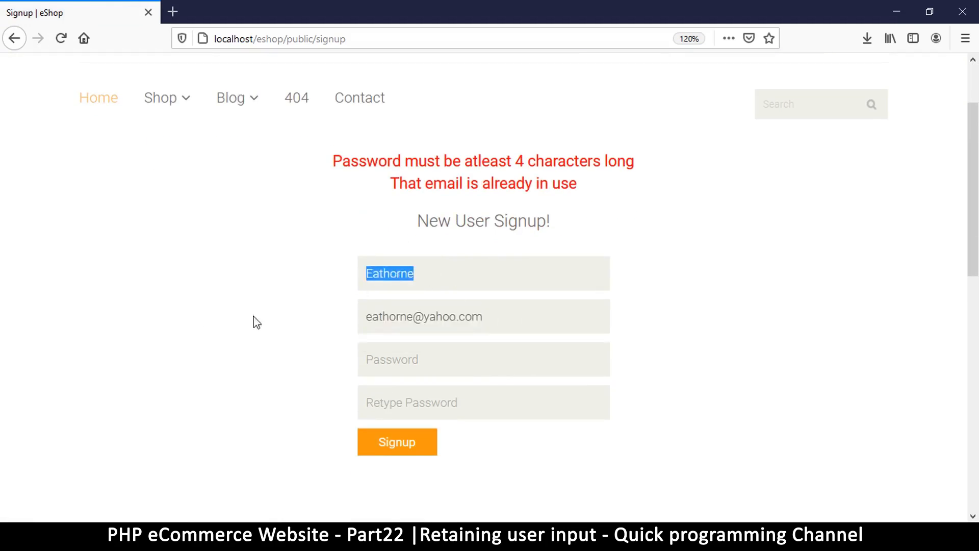
pyautogui.moveTo(613, 291)
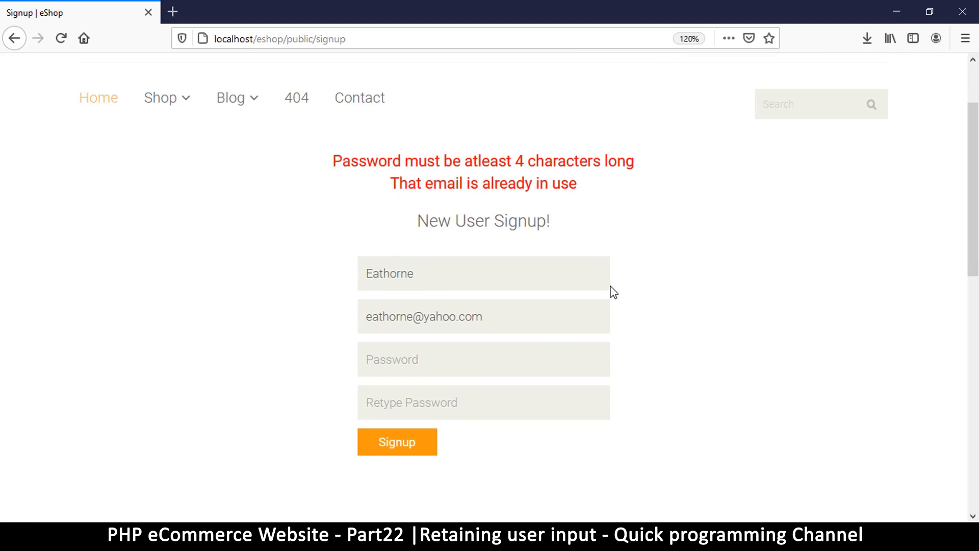
pyautogui.moveTo(609, 281)
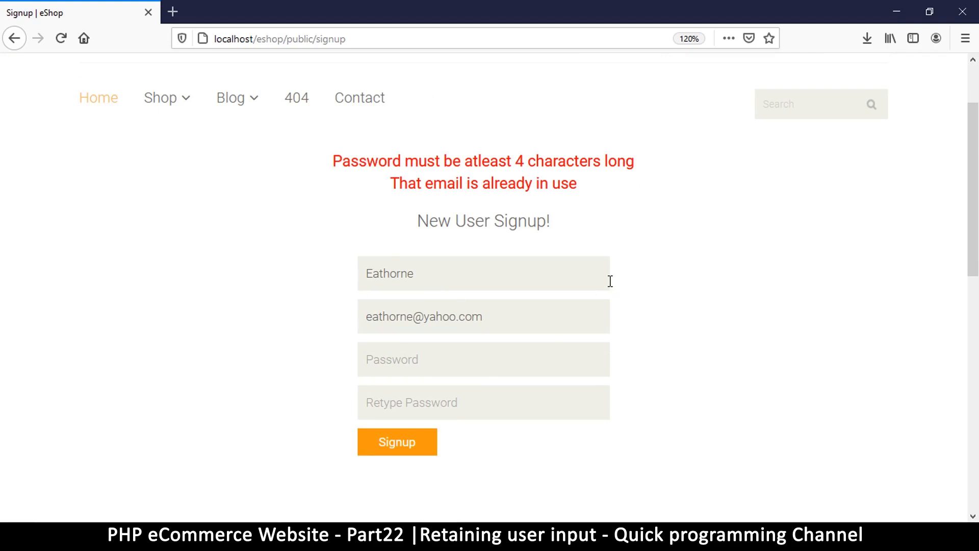
pyautogui.moveTo(617, 285)
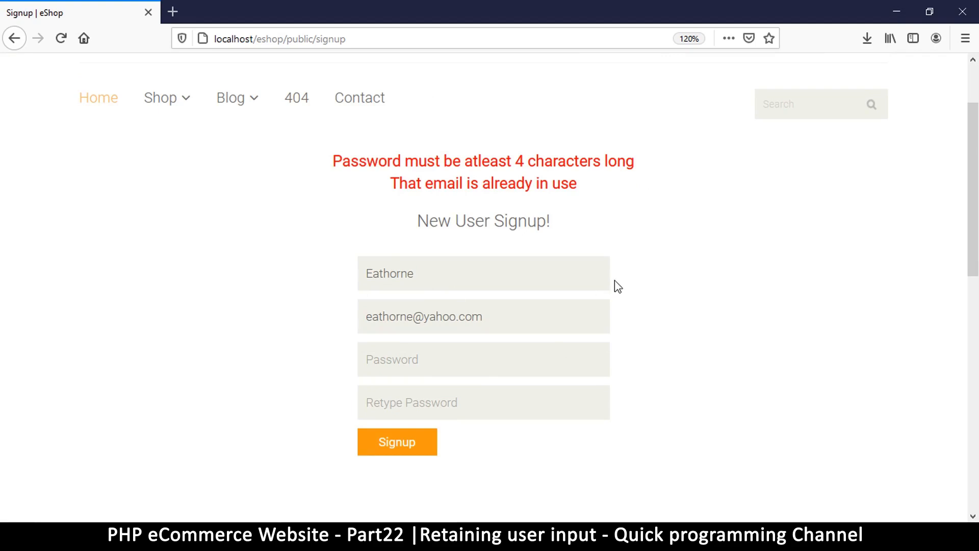